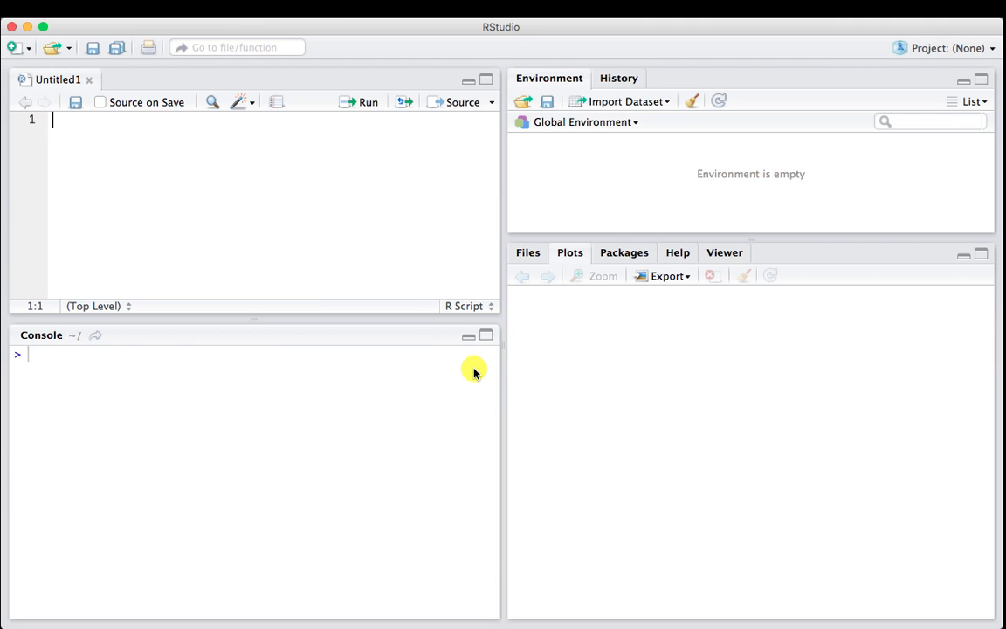
mouse_move(374, 262)
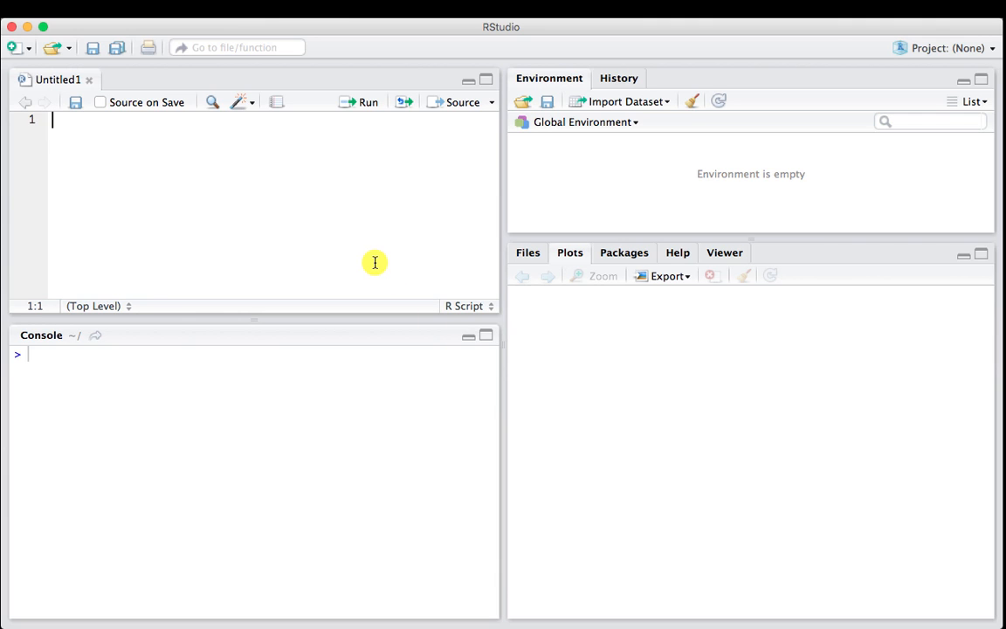
mouse_move(562, 435)
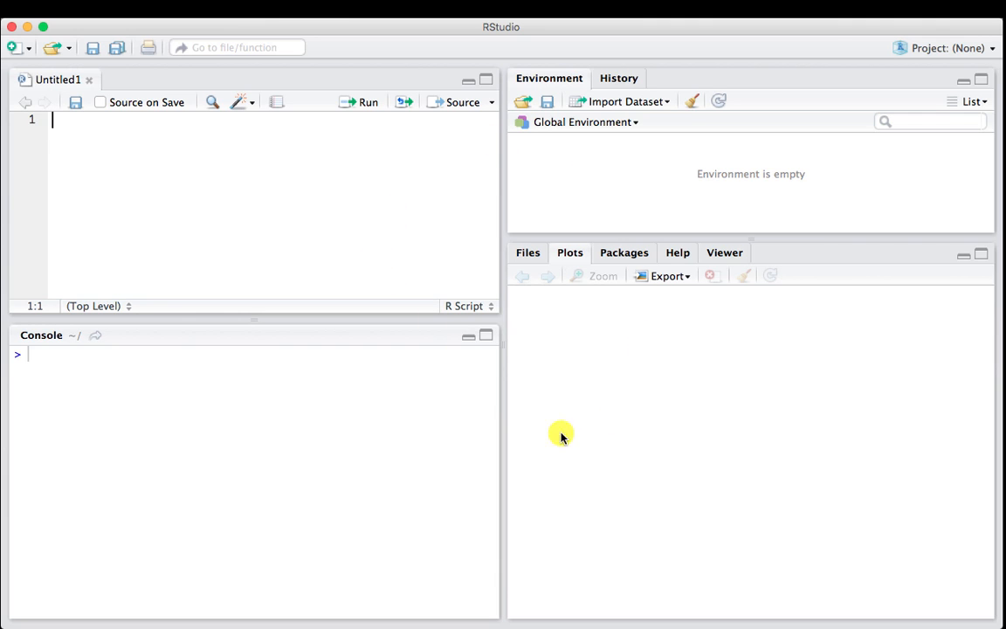
mouse_move(501, 178)
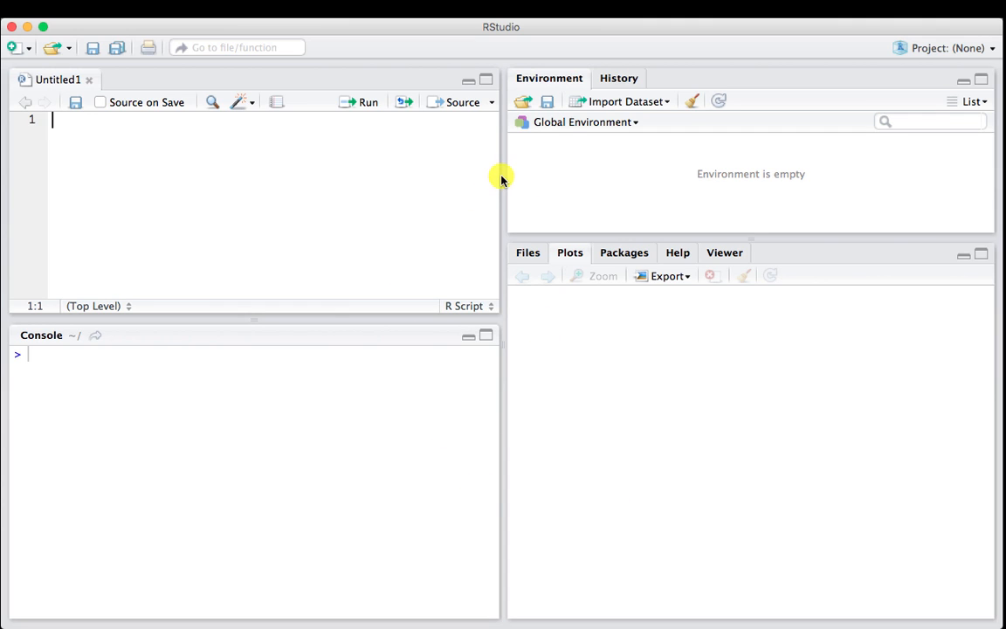
mouse_move(611, 164)
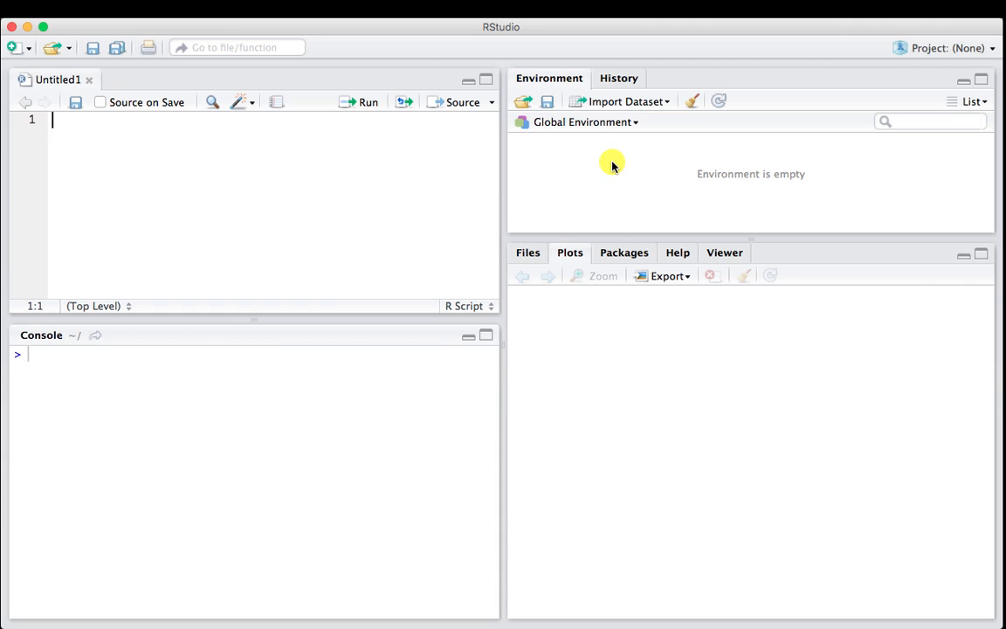
mouse_move(429, 423)
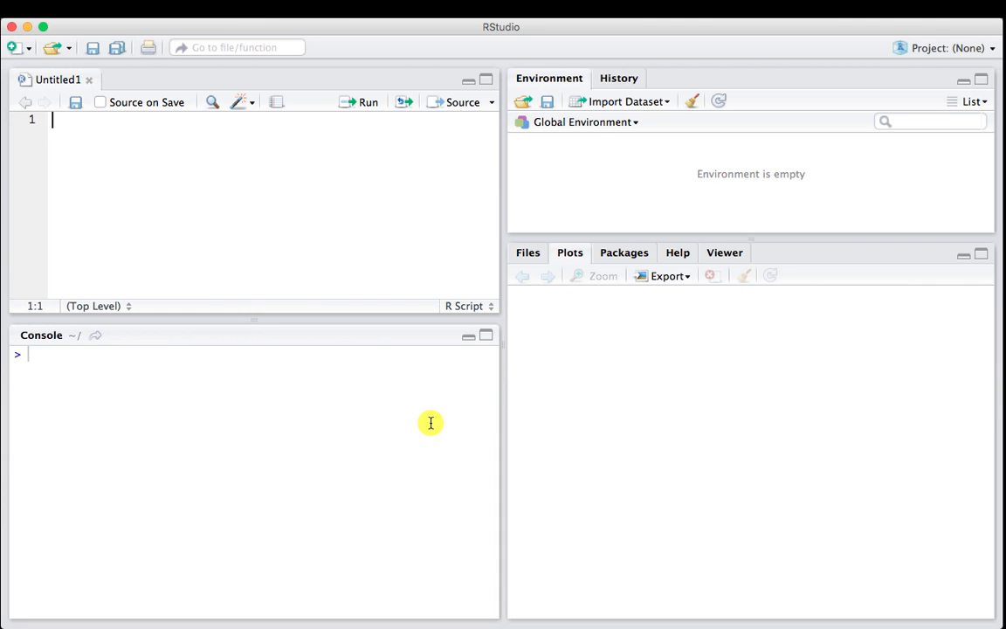
mouse_move(356, 213)
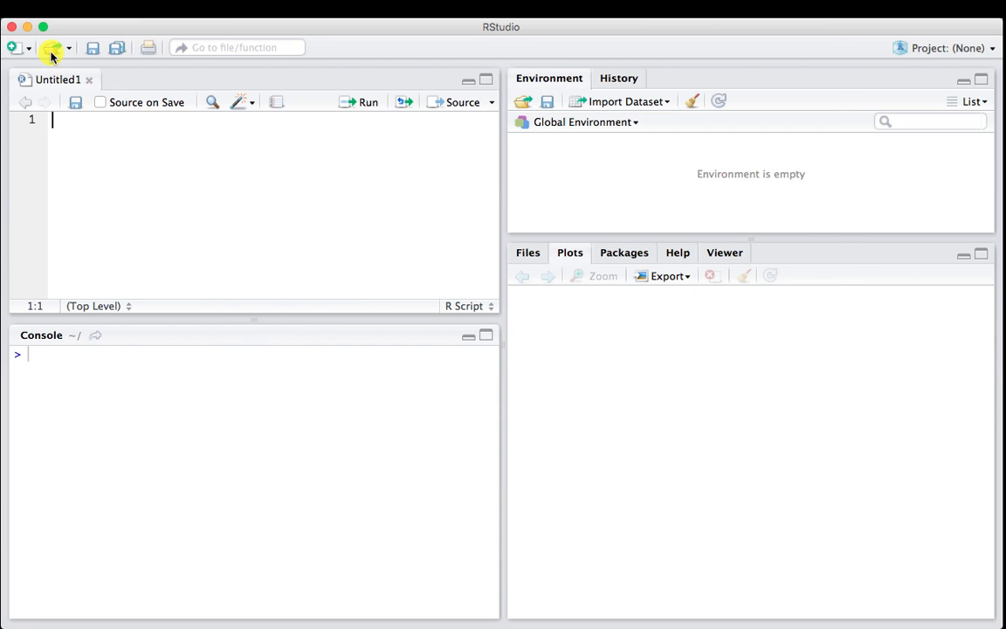
Open R_matrix.R from the file chooser and begin editing its vector-creation comment line
left_click(49, 47)
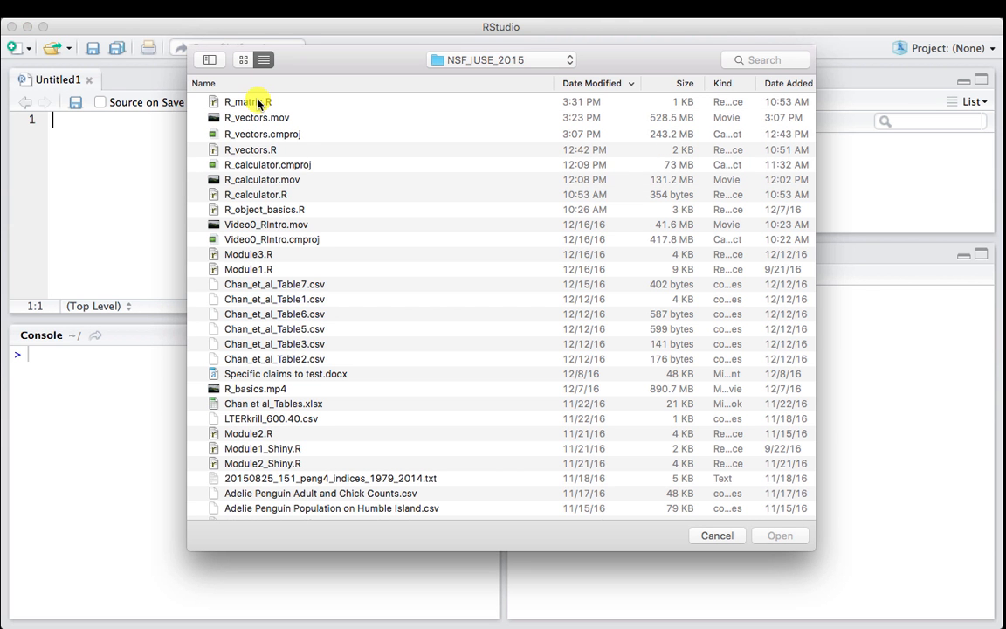
left_click(248, 101)
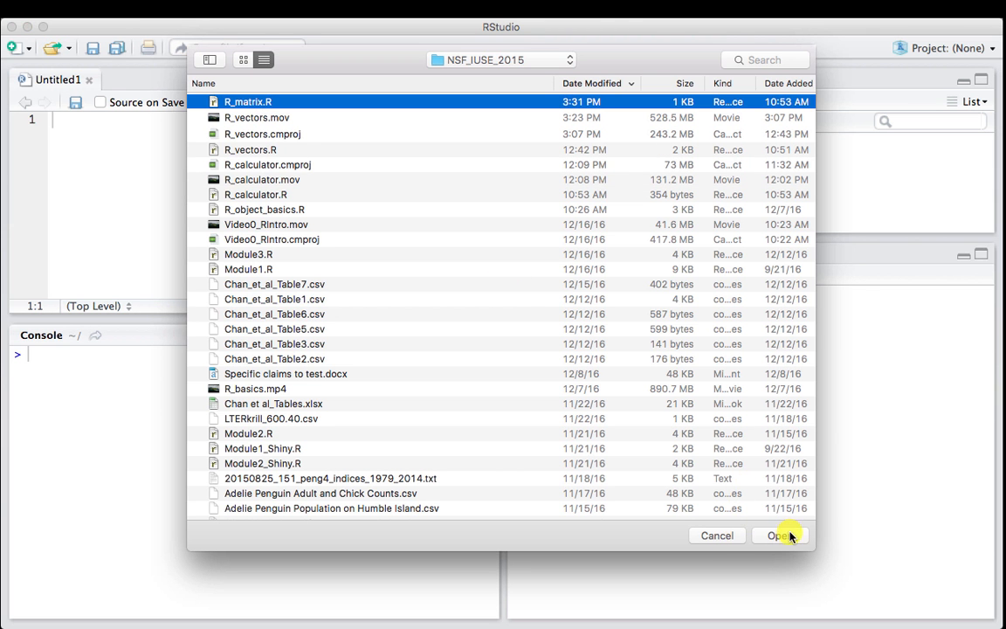
left_click(779, 534)
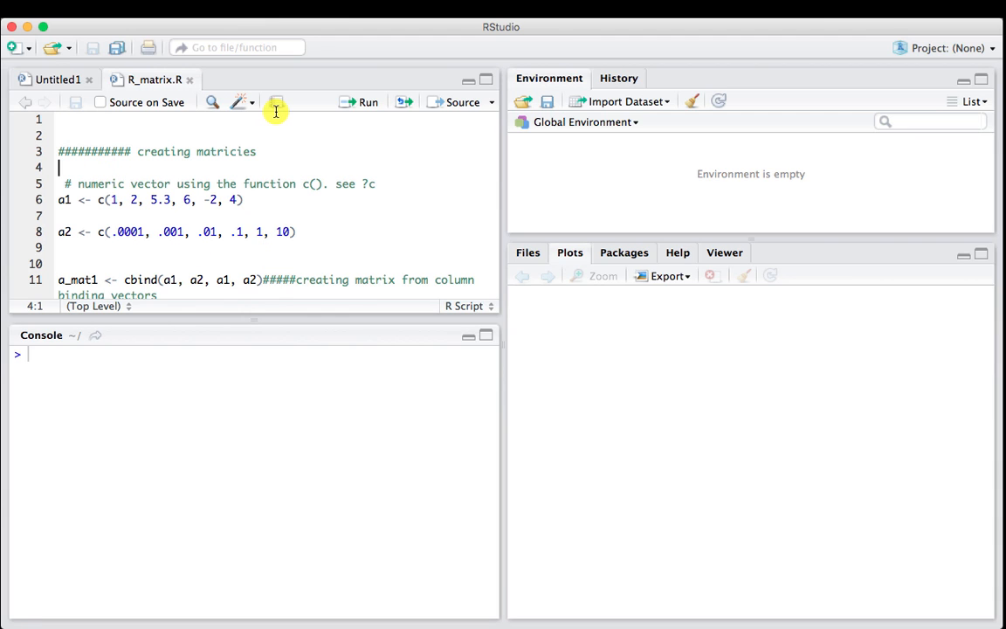
mouse_move(130, 254)
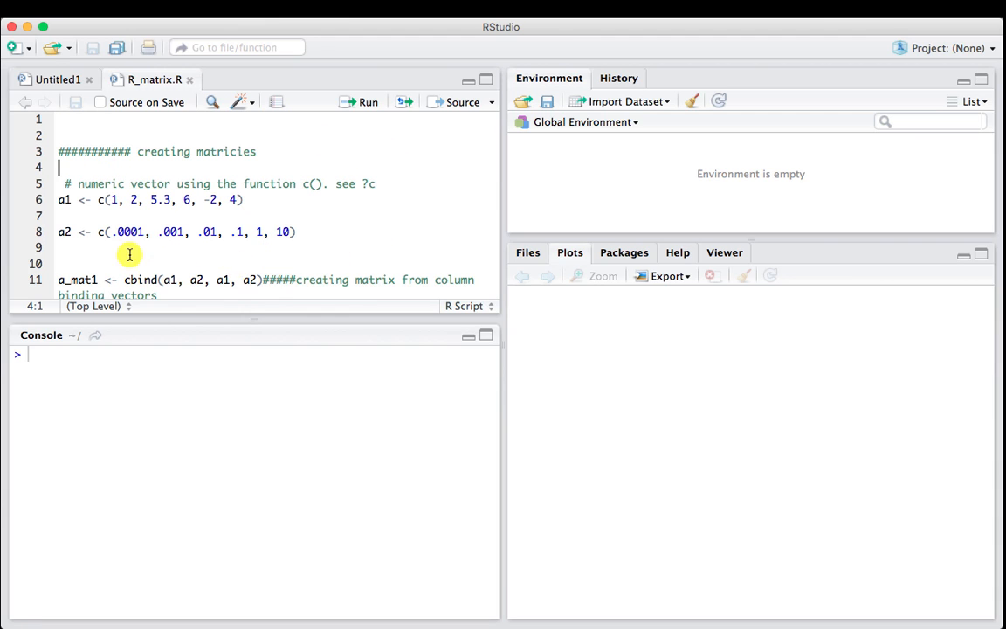
left_click(63, 168)
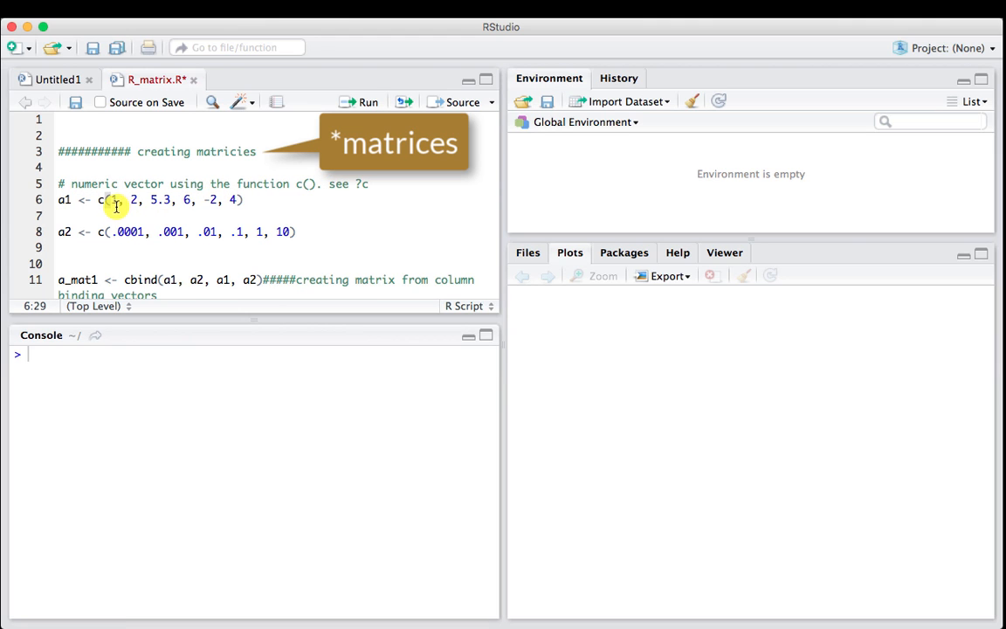
mouse_move(192, 199)
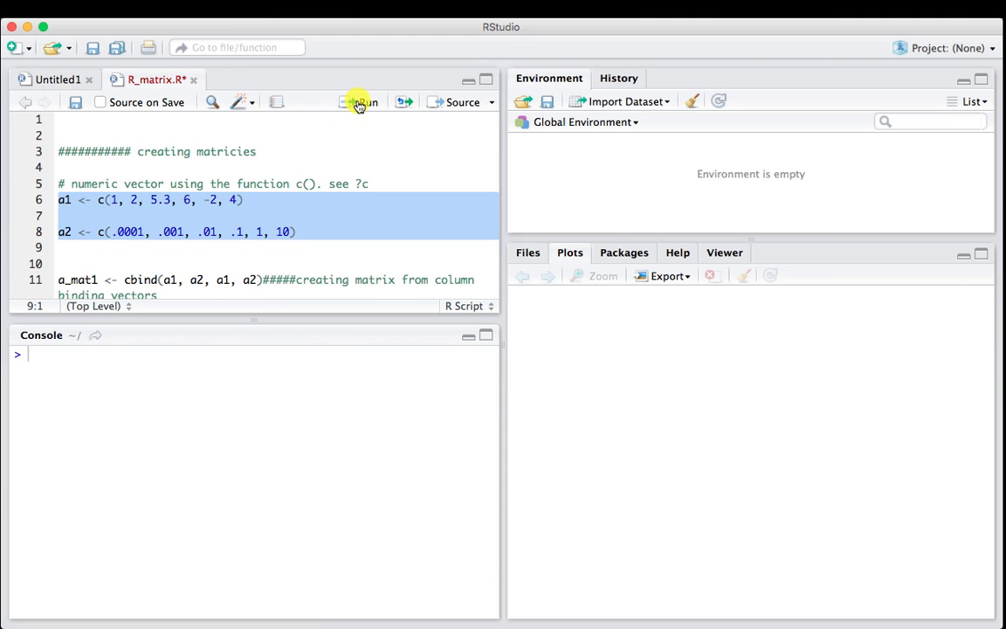
Run the lines defining a1 and a2, then get length(a1) = 6 in the console
left_click(361, 101)
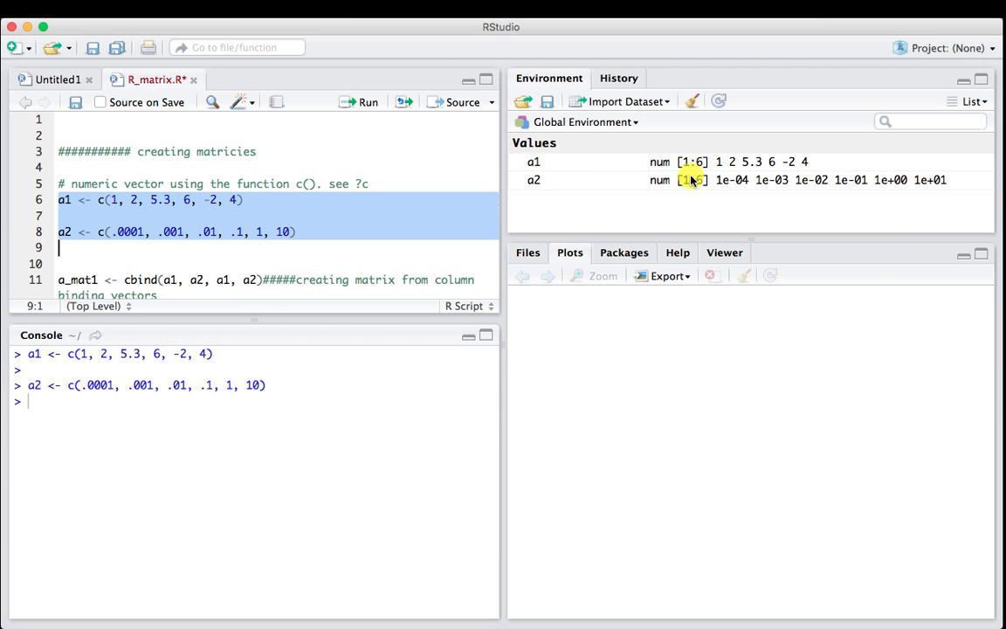
mouse_move(94, 252)
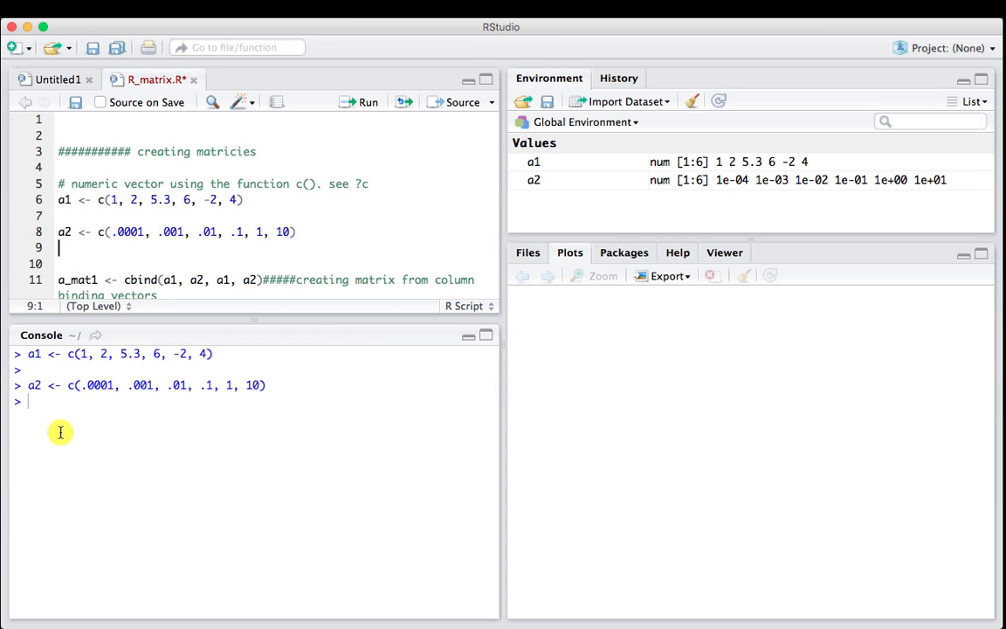
type("length(a1")
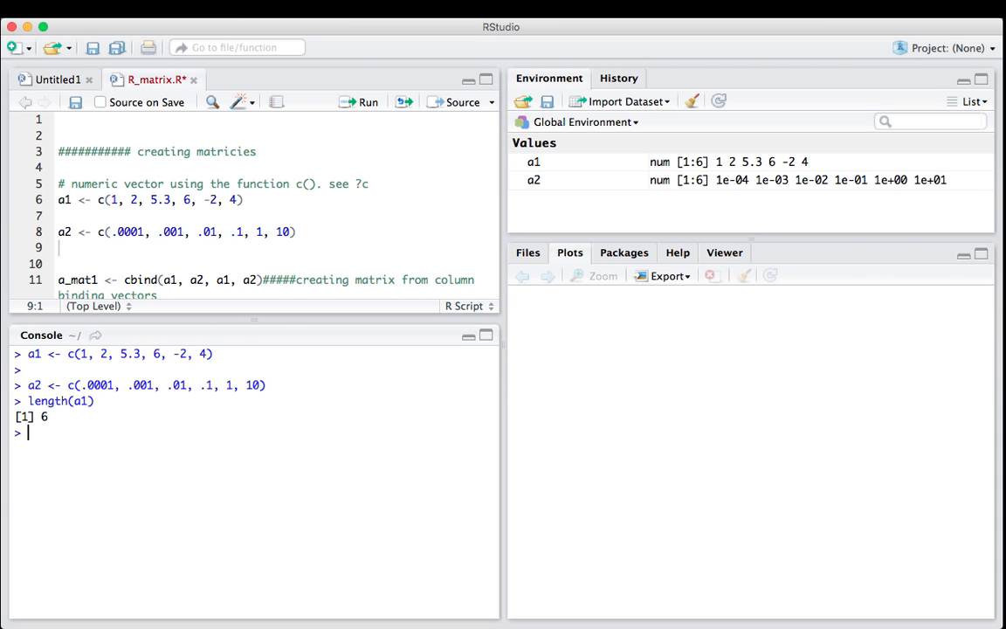
left_click(143, 262)
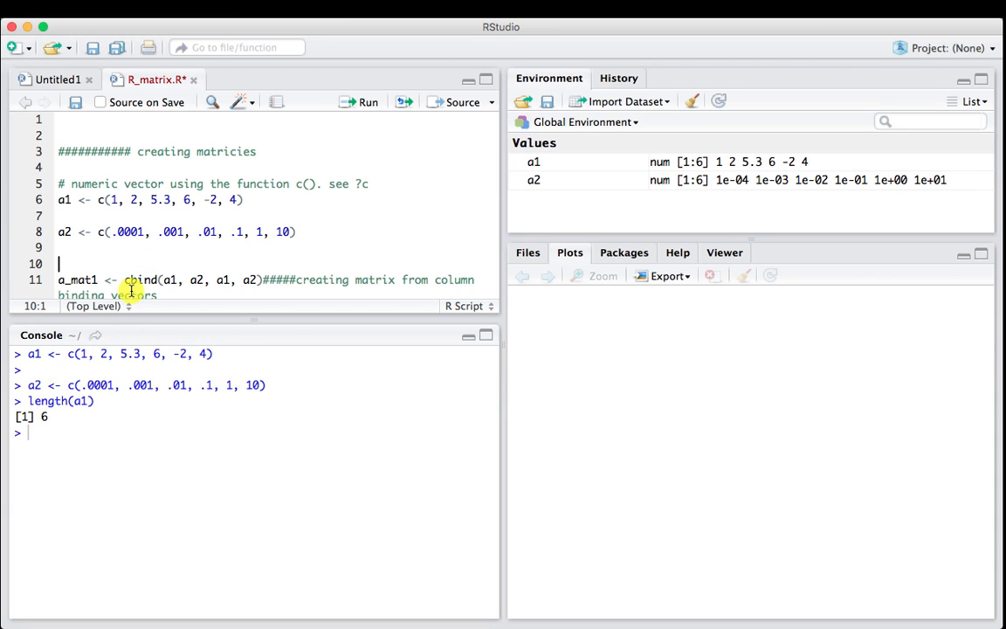
scroll("down", 3)
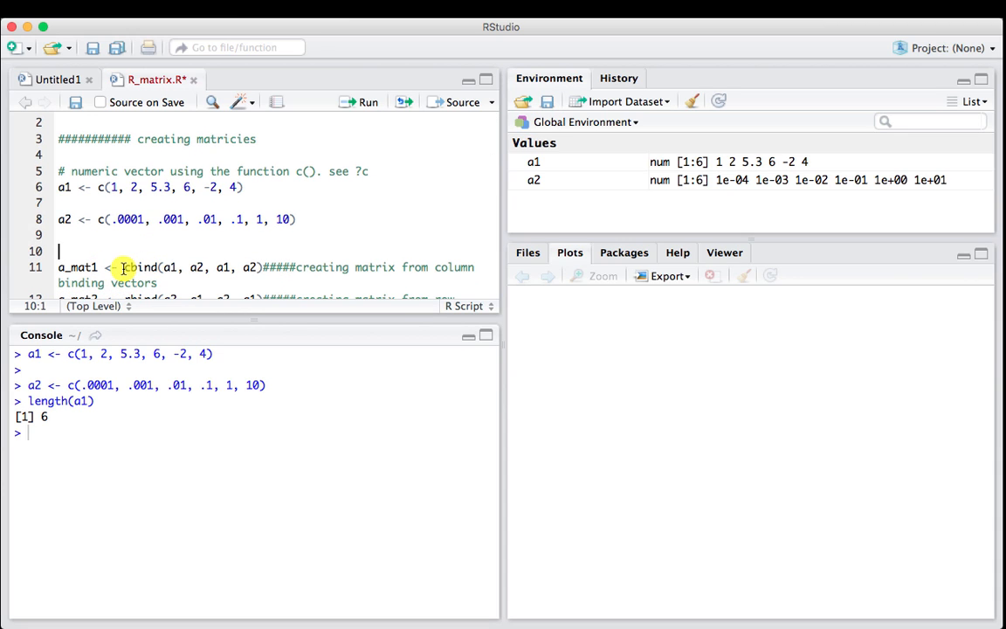
double_click(138, 267)
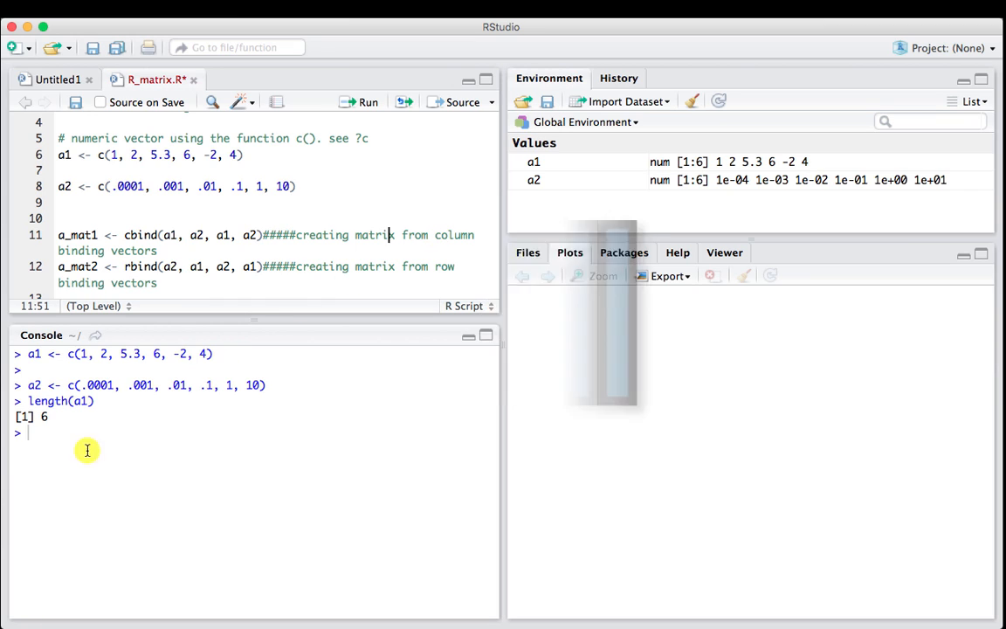
Show the ?cbind help page, print a1 and a2, and select the a_mat1 line
type("?")
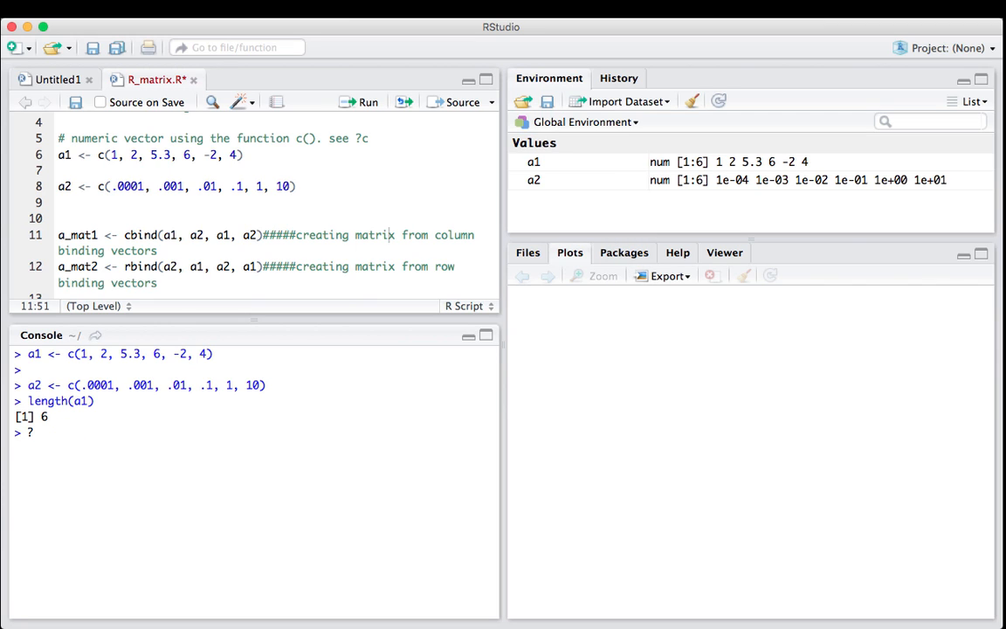
type("cbind")
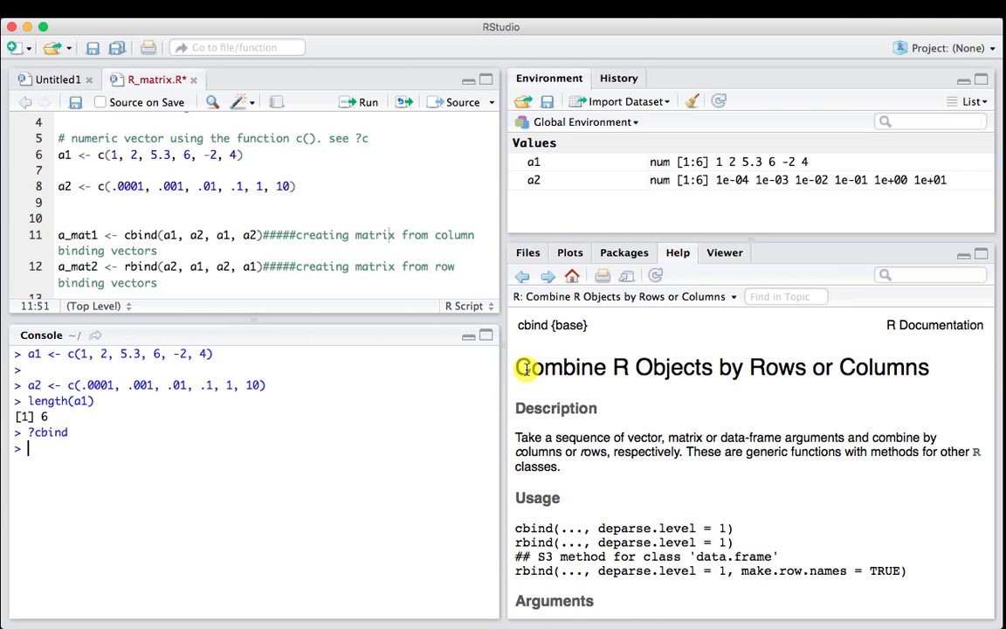
mouse_move(695, 365)
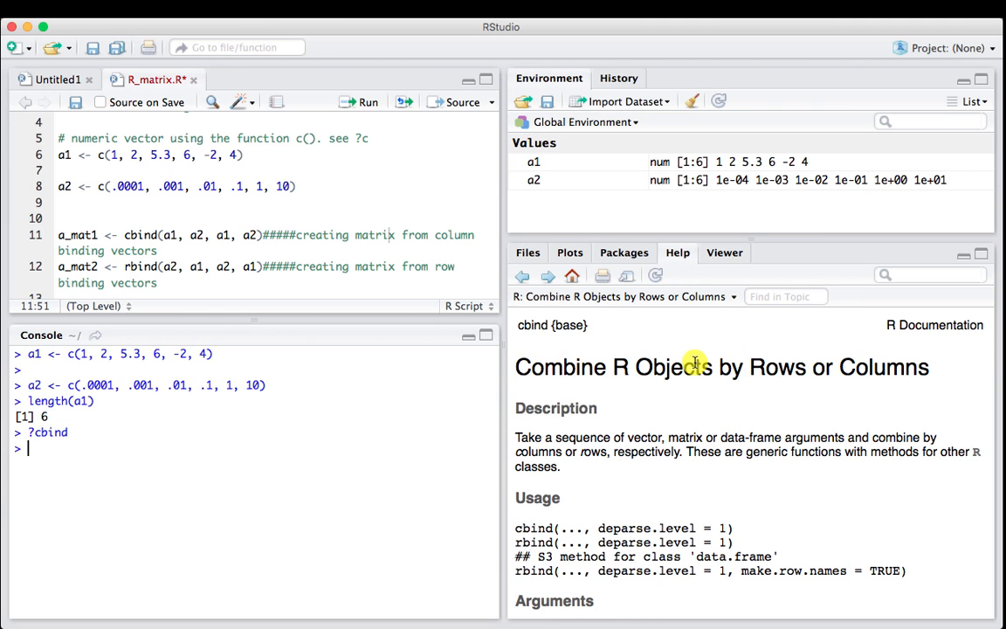
mouse_move(535, 520)
type("a1")
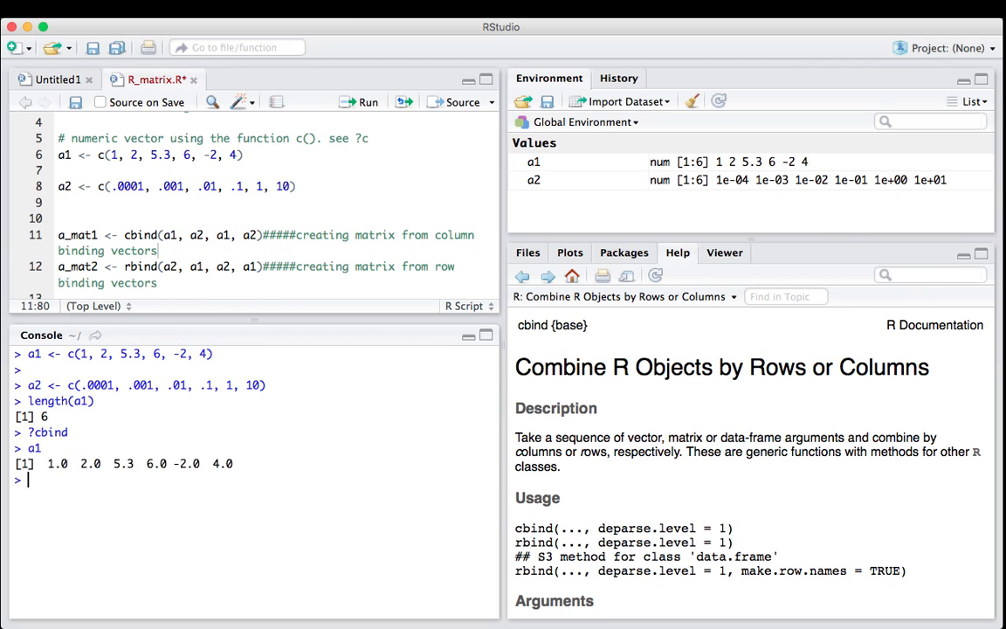
type("a2")
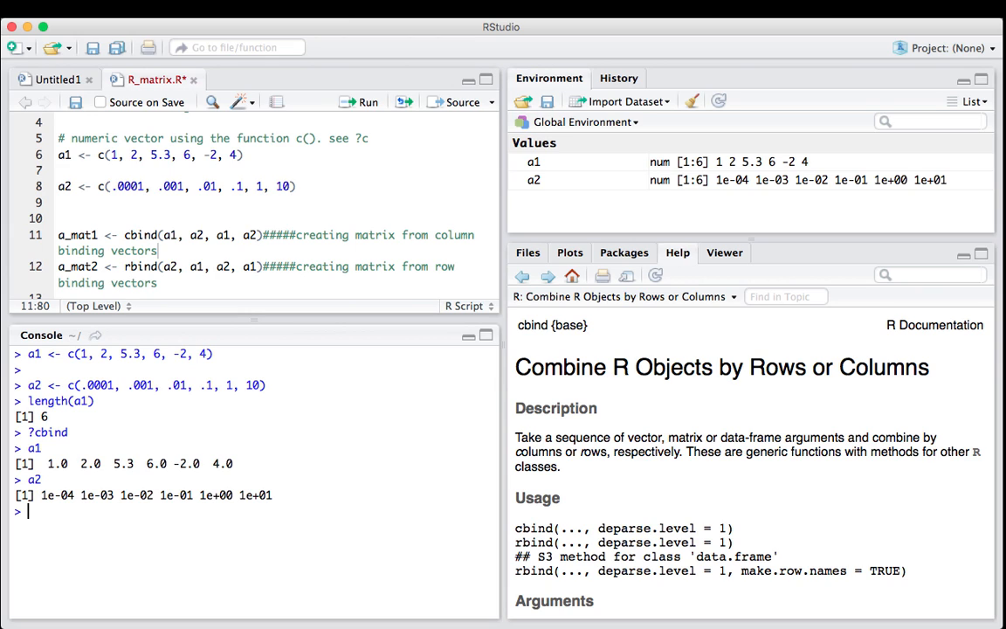
double_click(80, 234)
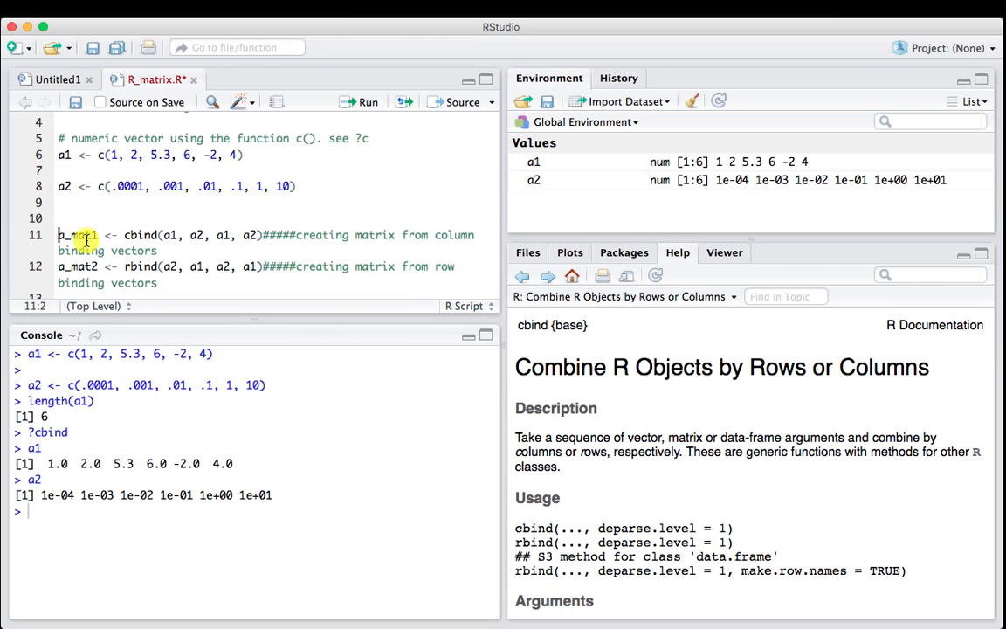
Create a_mat1 with cbind, print it, and check dim(a_mat1) returns 6 by 4
left_click(364, 101)
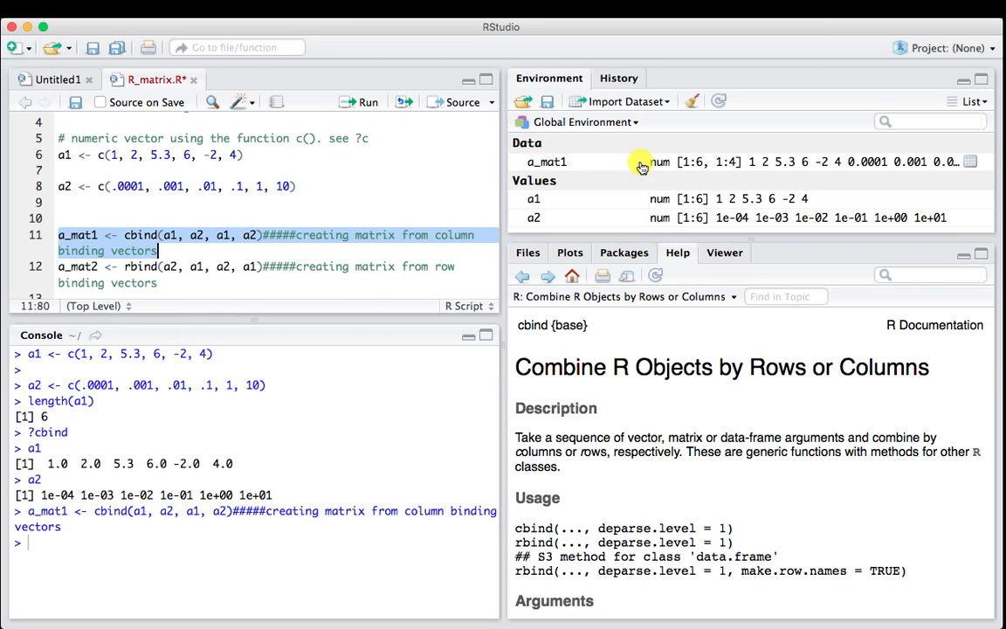
mouse_move(175, 510)
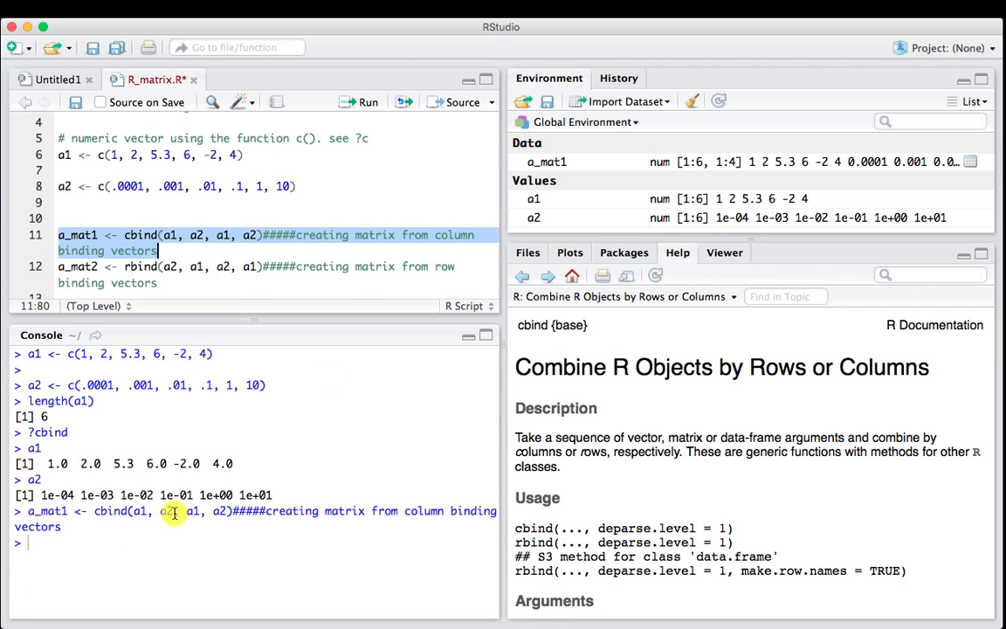
type("a_mat1")
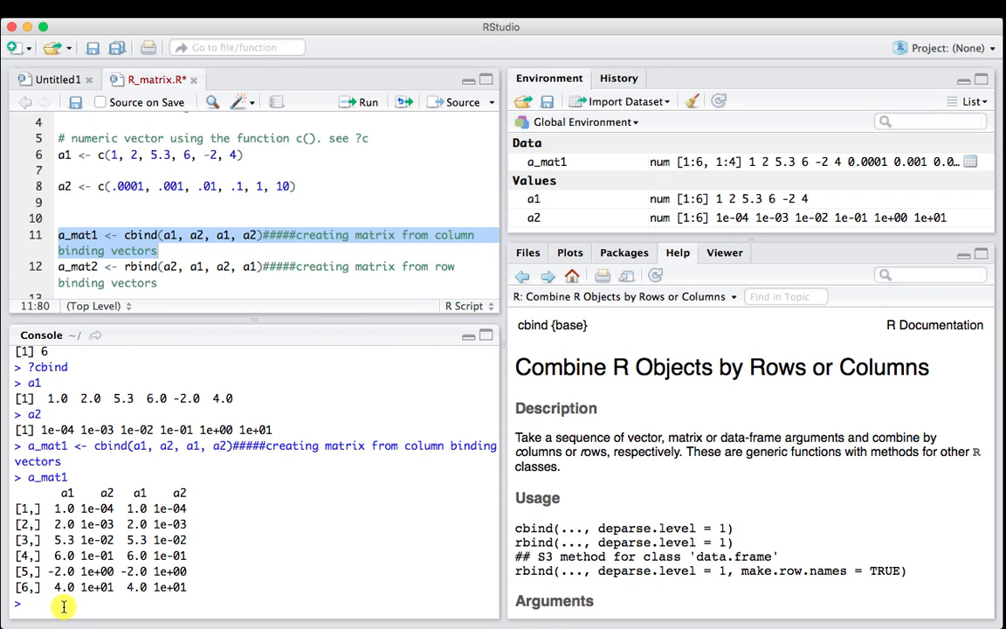
type("di")
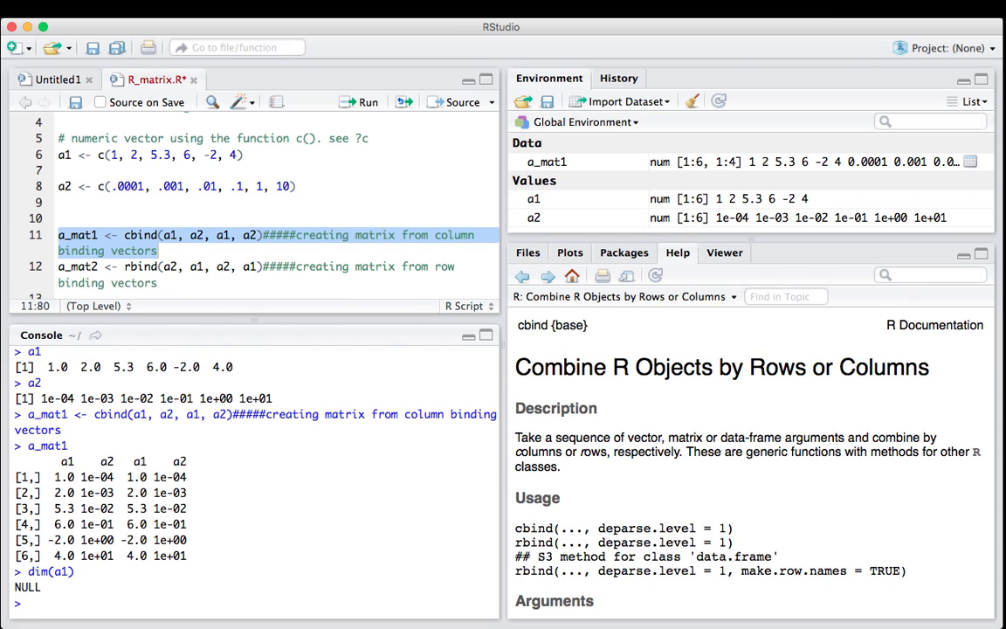
type("dim(")
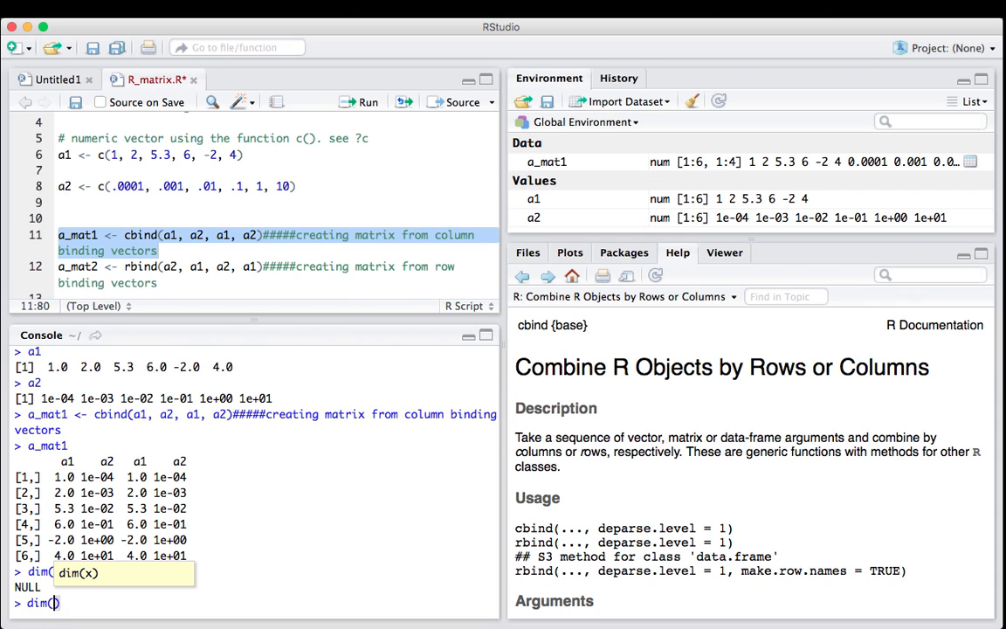
type("a_mat")
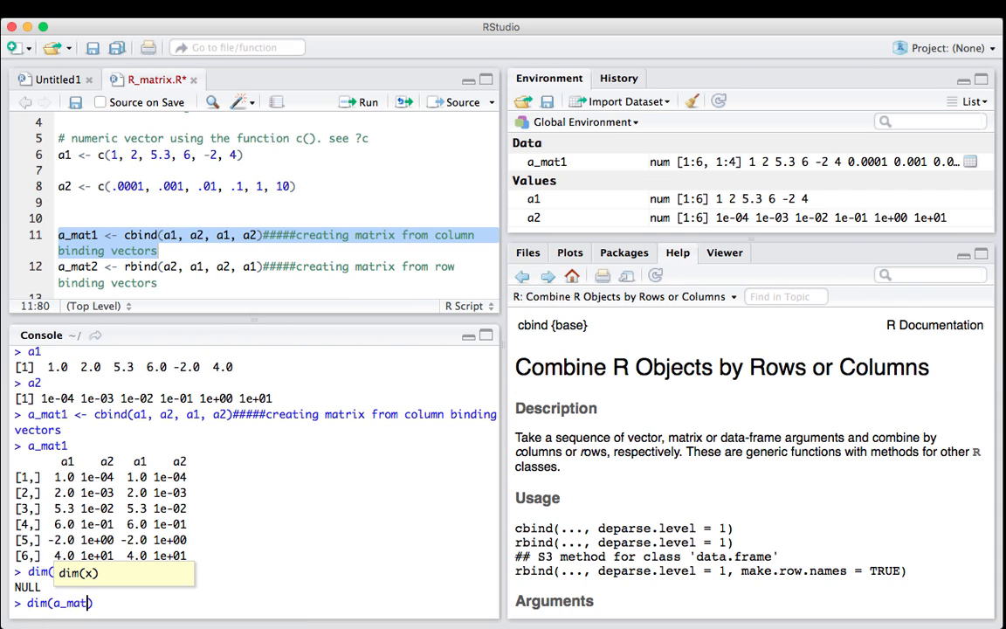
key("Return")
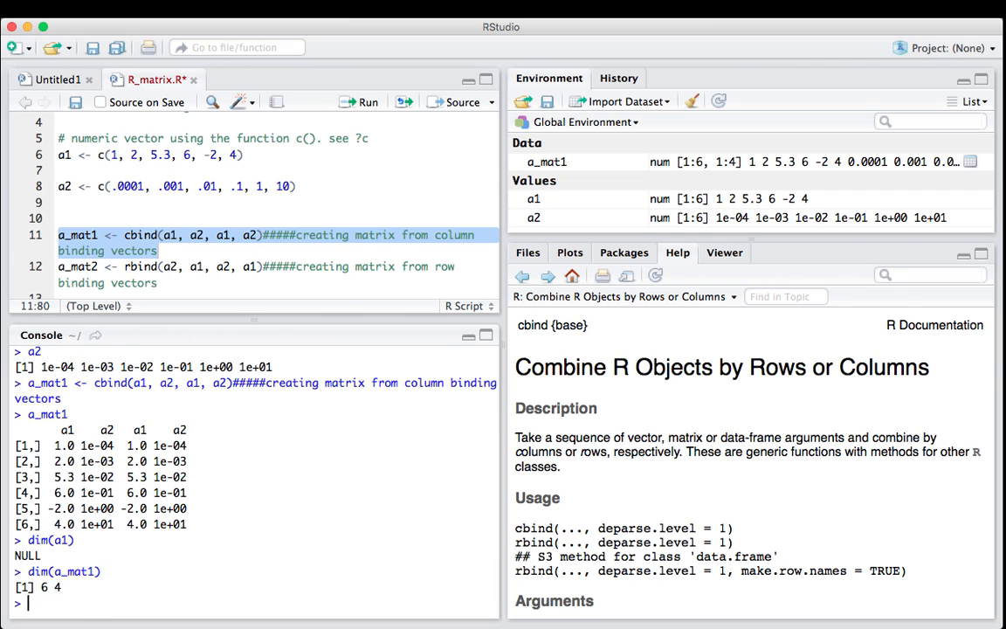
mouse_move(57, 587)
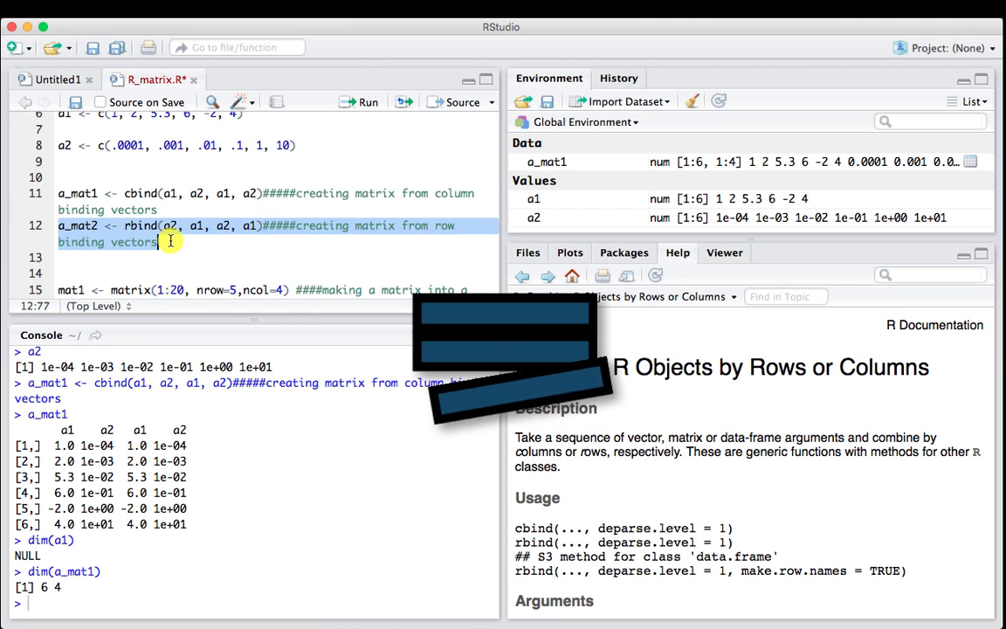
Create a_mat2 by row-binding a2, a1, a2, a1 and print its 4-by-6 values
left_click(360, 102)
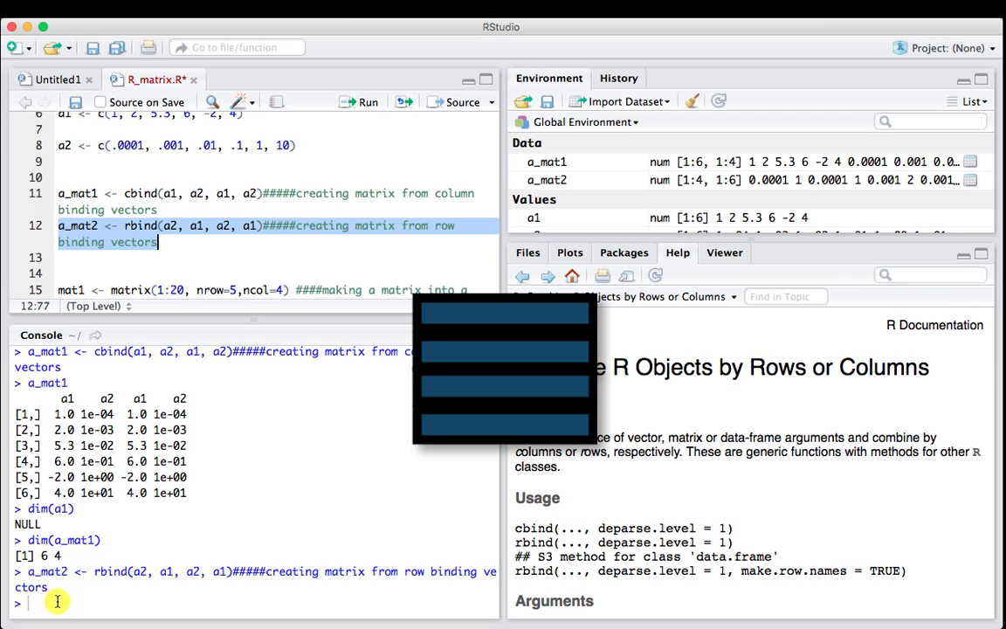
type("a_mat")
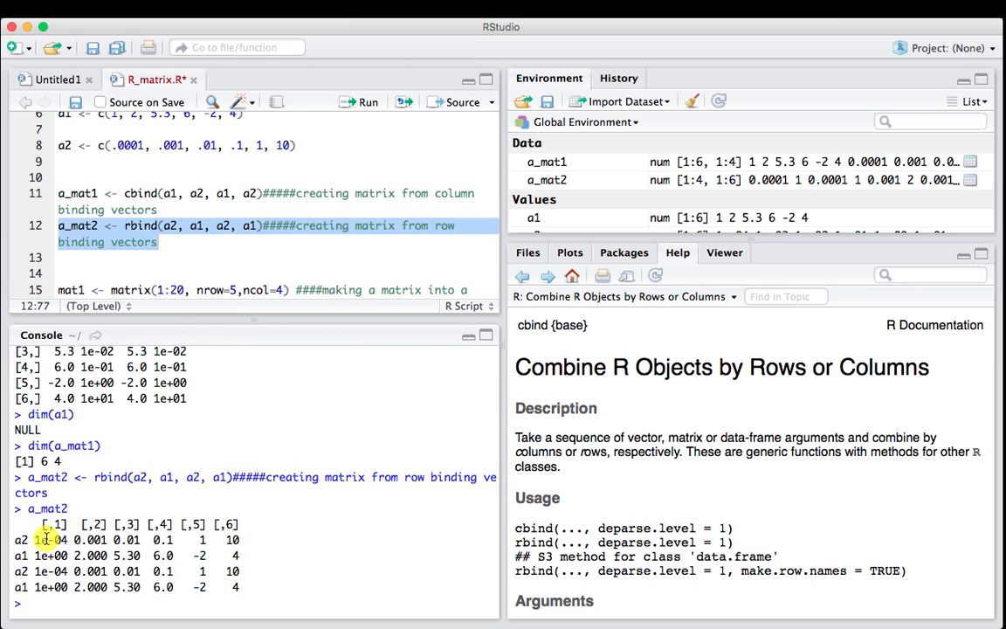
mouse_move(255, 538)
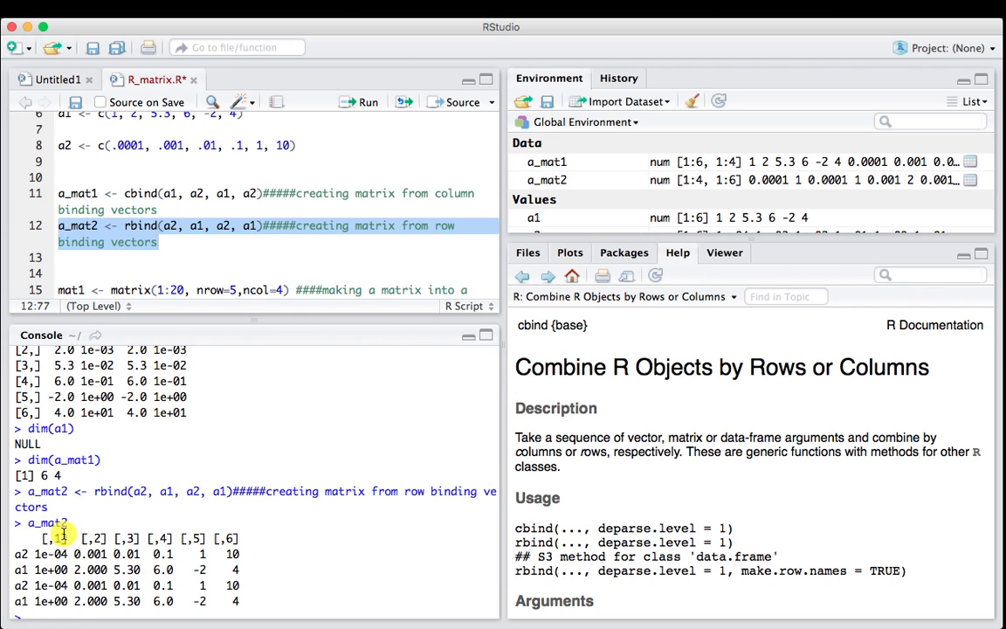
mouse_move(119, 535)
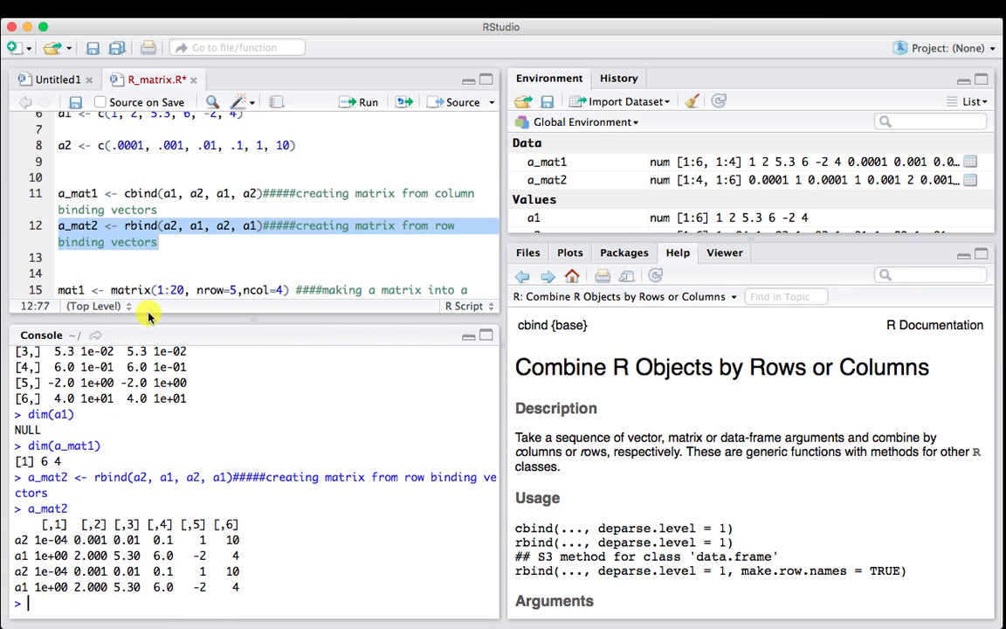
scroll("down", 3)
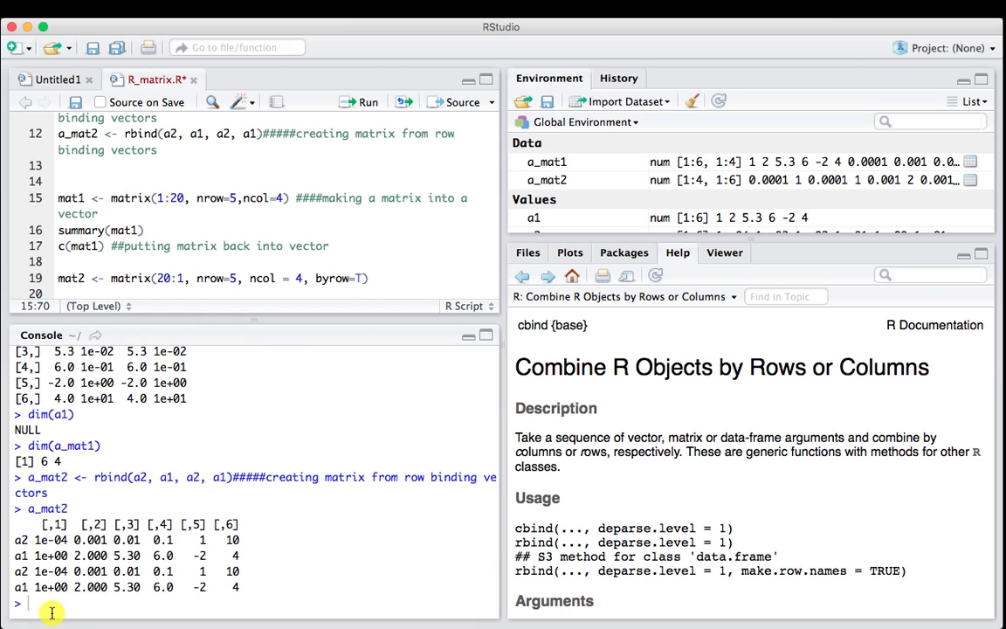
Show the ?matrix help page and browse its documentation
type("?mat")
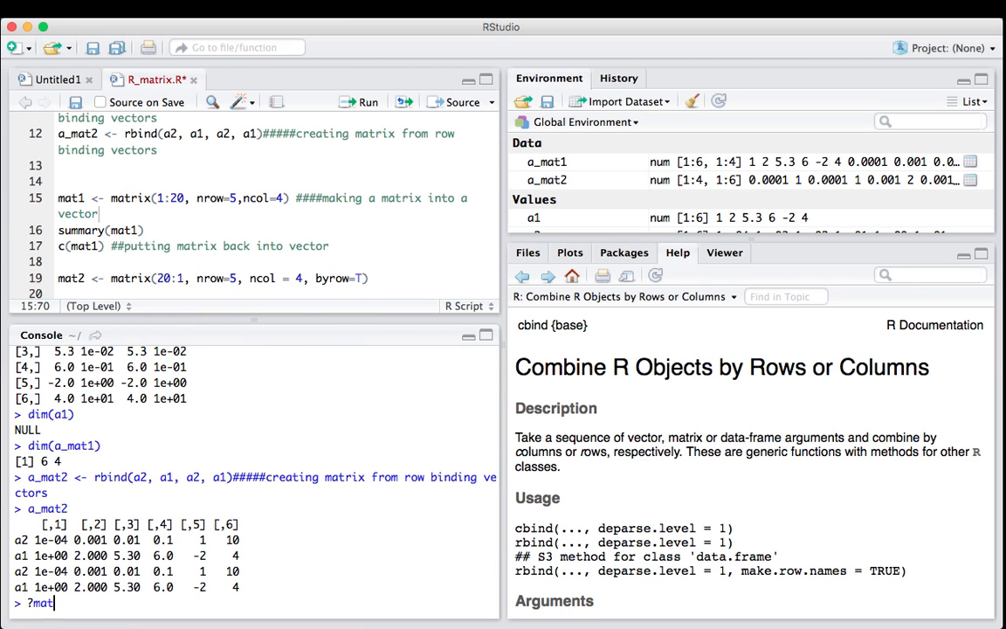
key("enter")
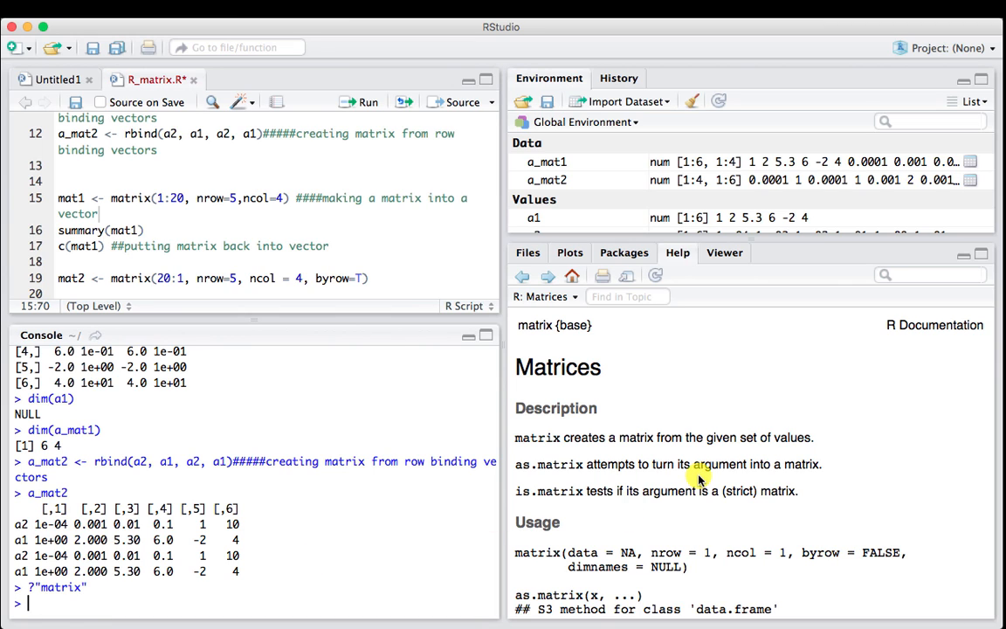
scroll("down", 3)
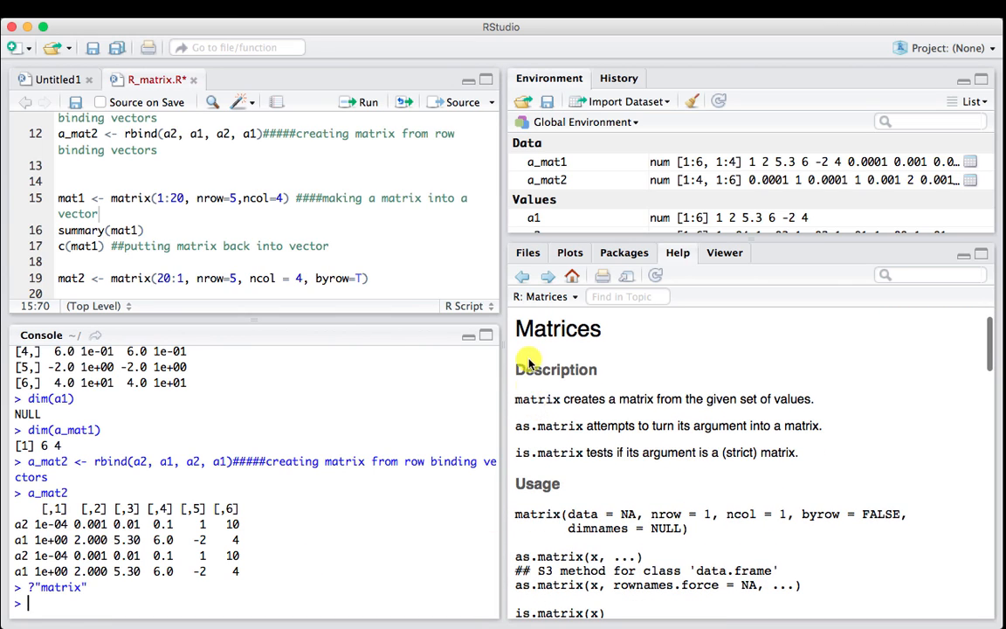
mouse_move(695, 398)
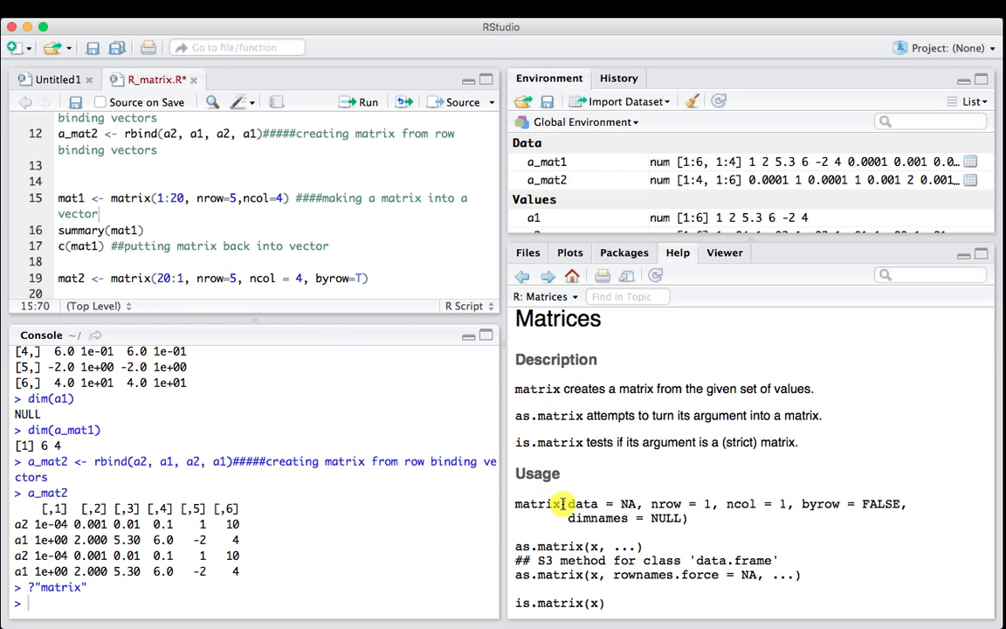
double_click(583, 503)
type("1:20")
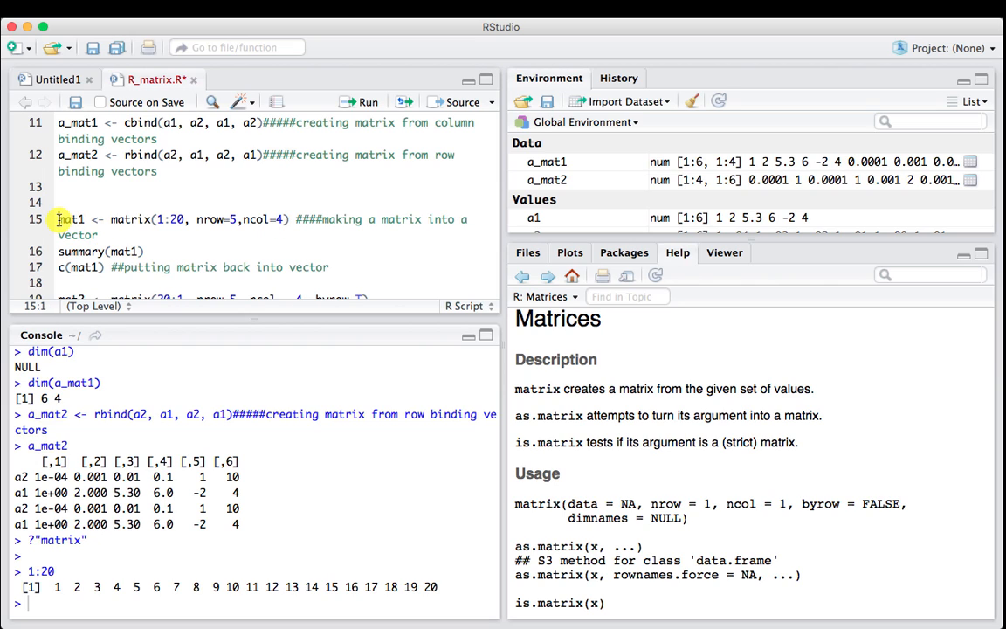
Create mat1 as matrix(1:20, nrow=5, ncol=4) from the selected script line
left_click_drag(57, 220, 283, 220)
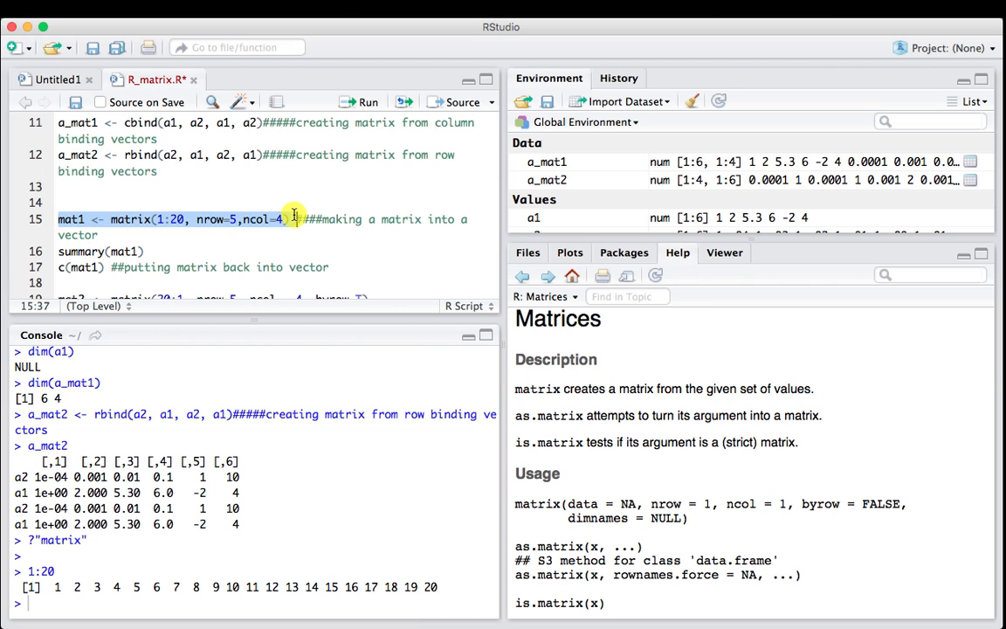
left_click(363, 101)
type("mat1")
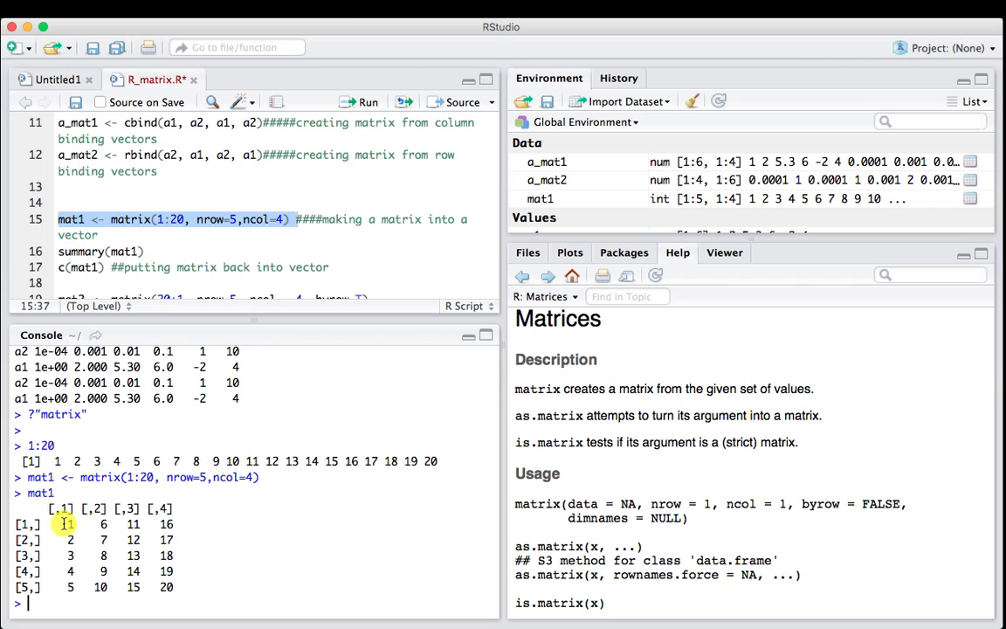
mouse_move(98, 585)
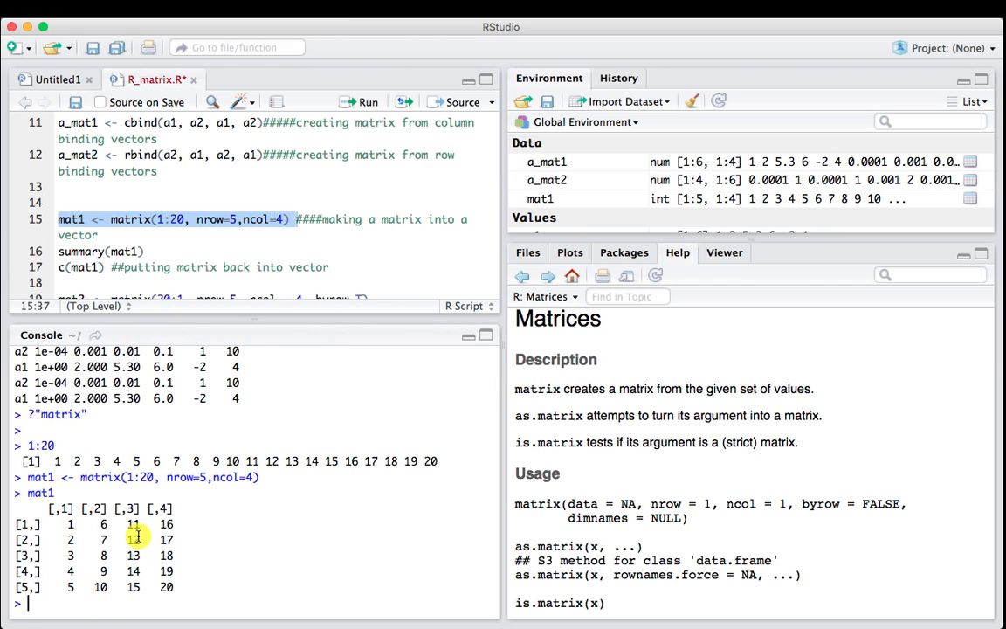
mouse_move(166, 478)
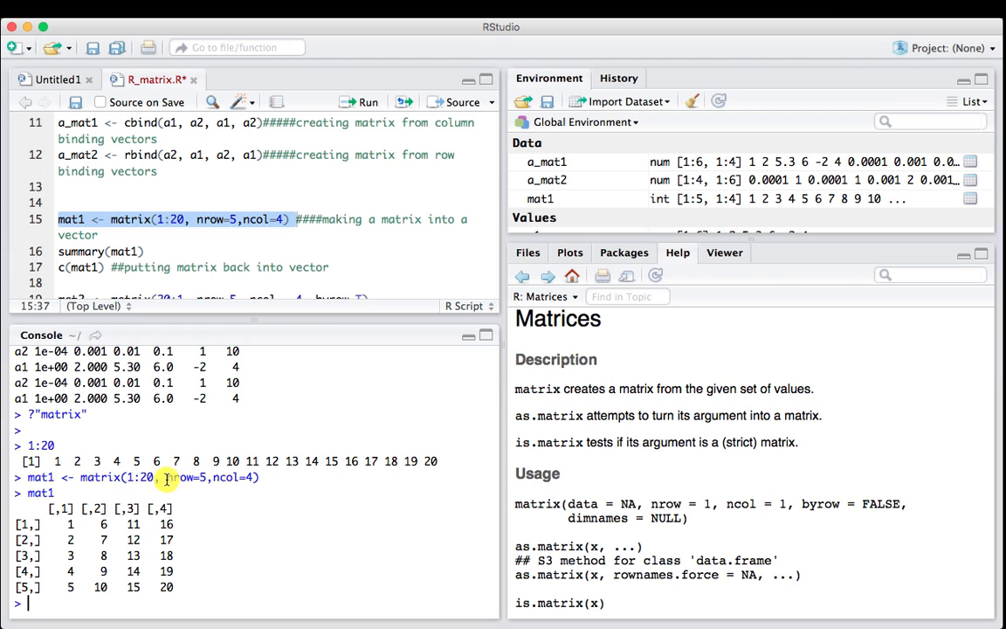
mouse_move(38, 532)
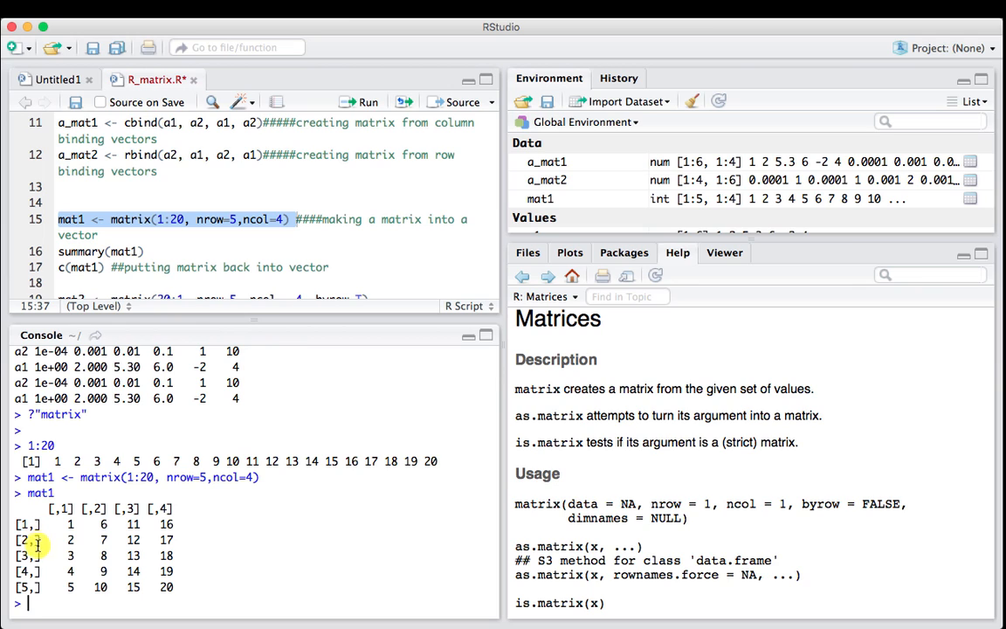
mouse_move(220, 485)
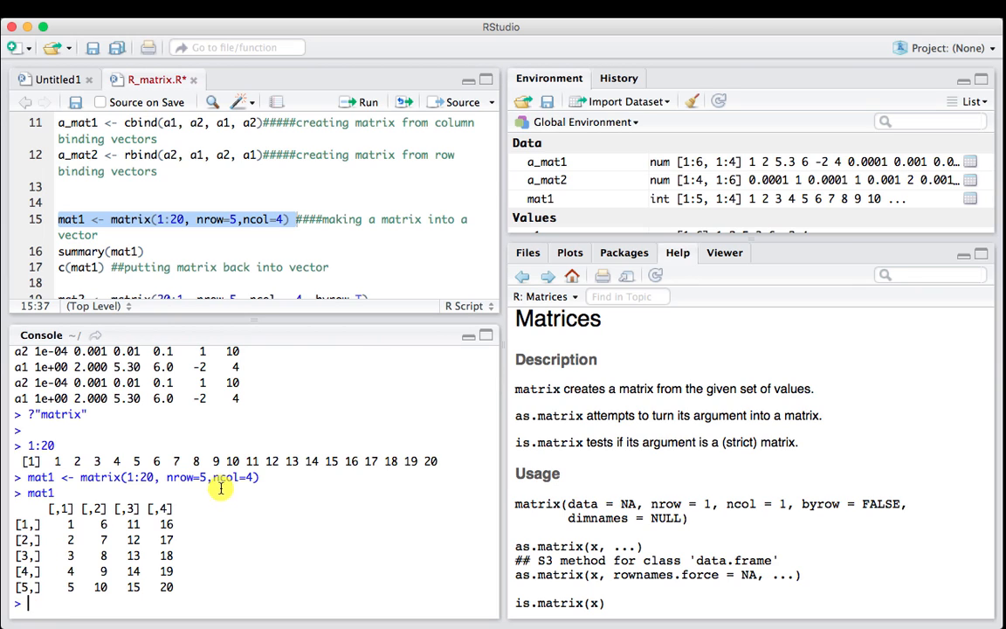
mouse_move(171, 521)
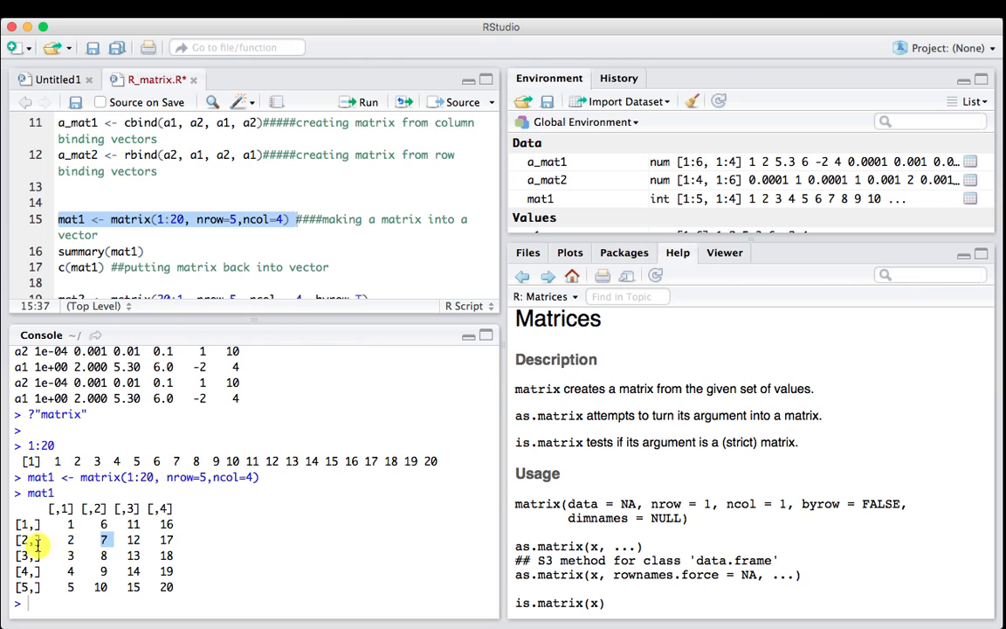
mouse_move(69, 563)
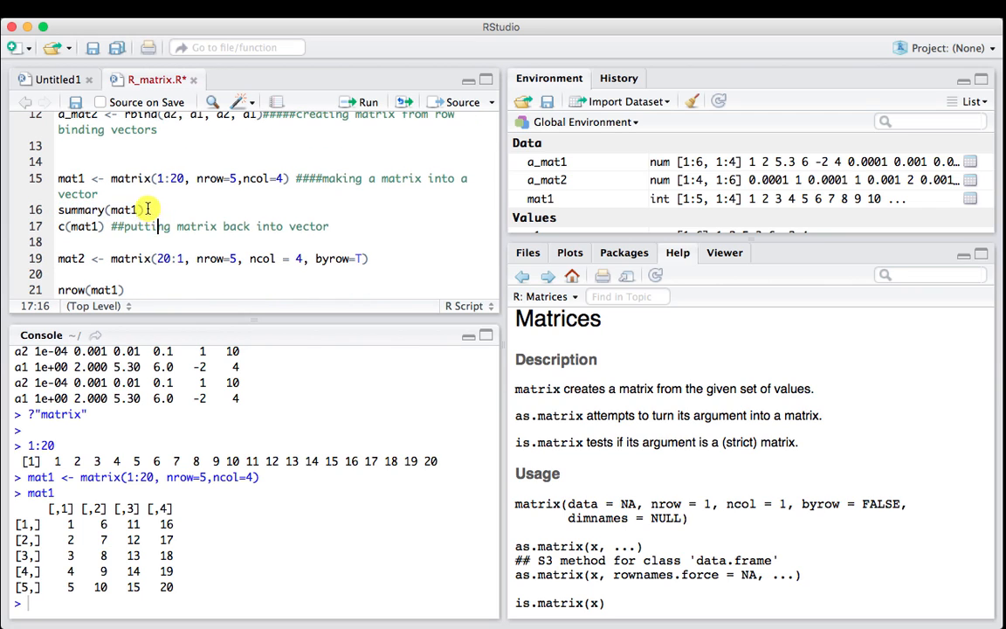
Run summary(mat1) to get min, quartiles, median, mean and max per column
triple_click(98, 210)
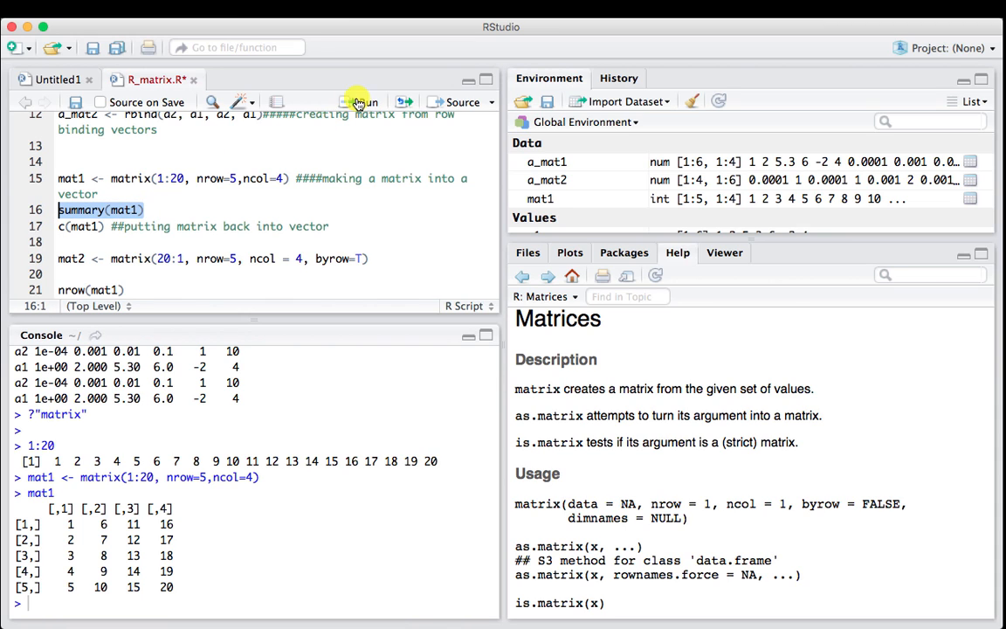
left_click(358, 101)
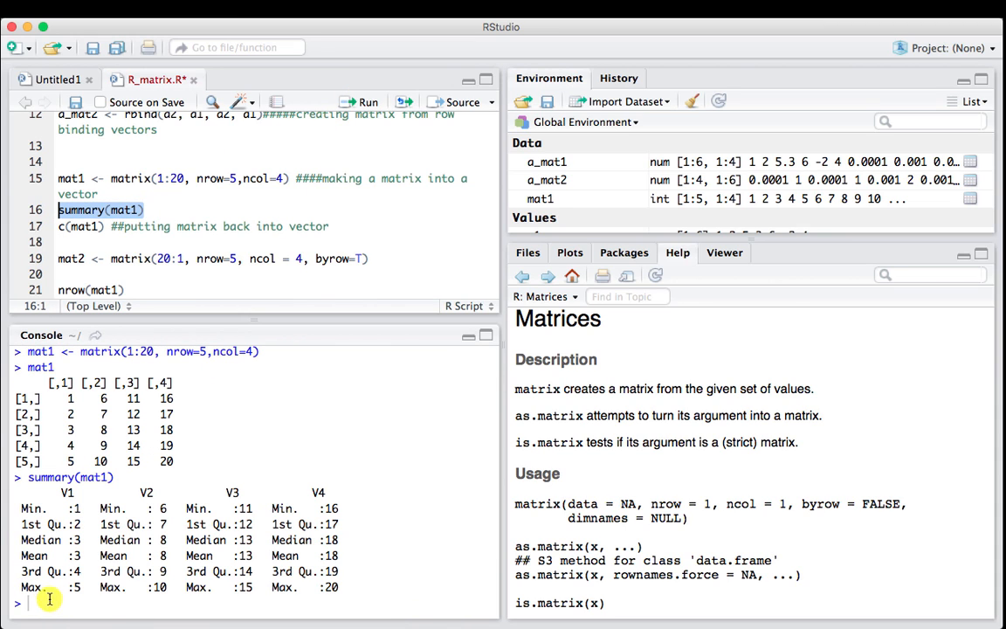
mouse_move(111, 504)
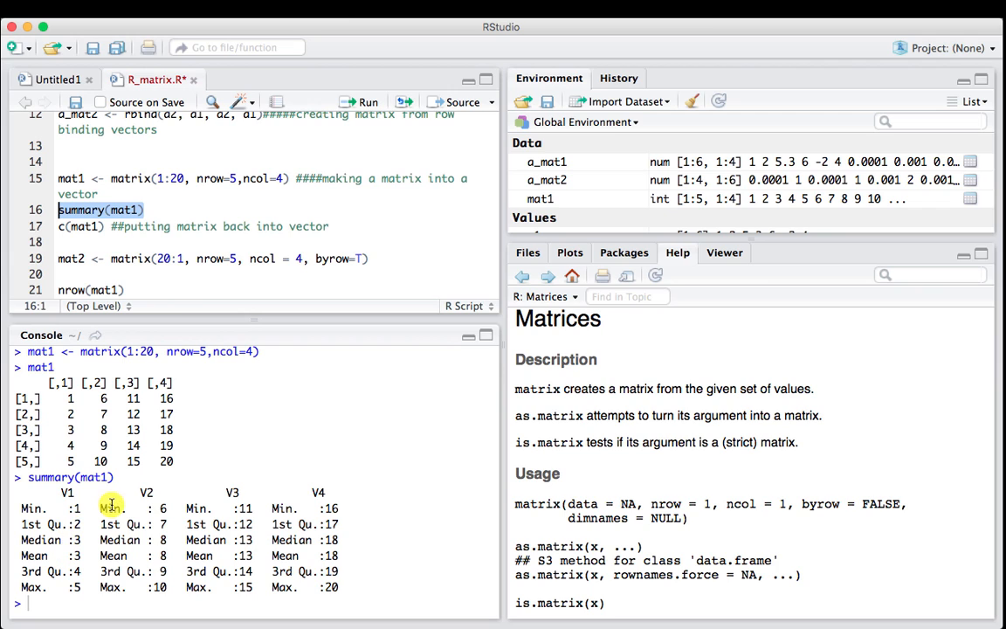
mouse_move(59, 510)
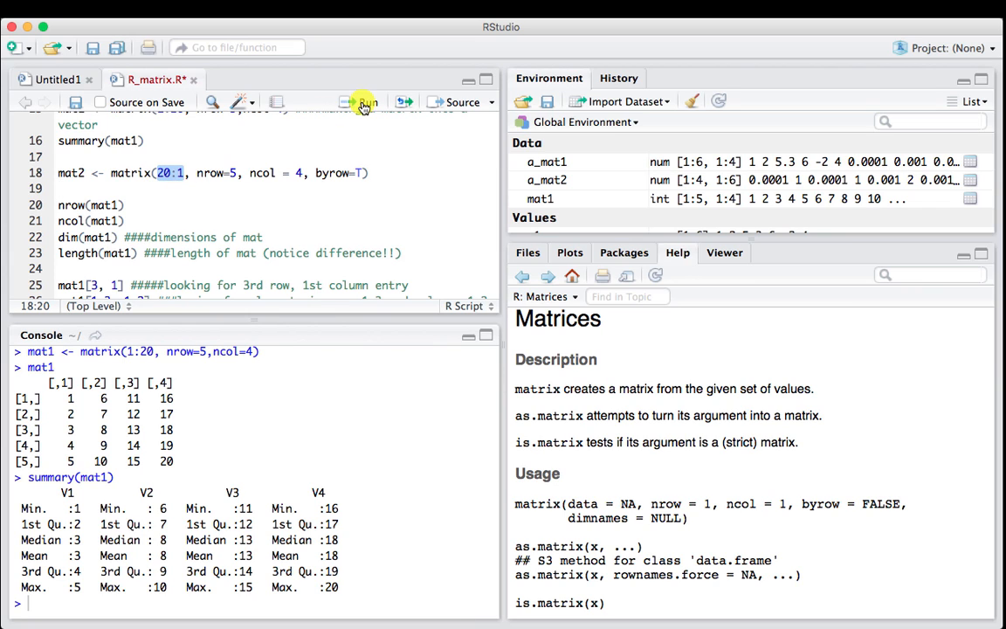
Create mat2 from 20:1 with byrow=TRUE, print it, and highlight the byrow argument
left_click(363, 101)
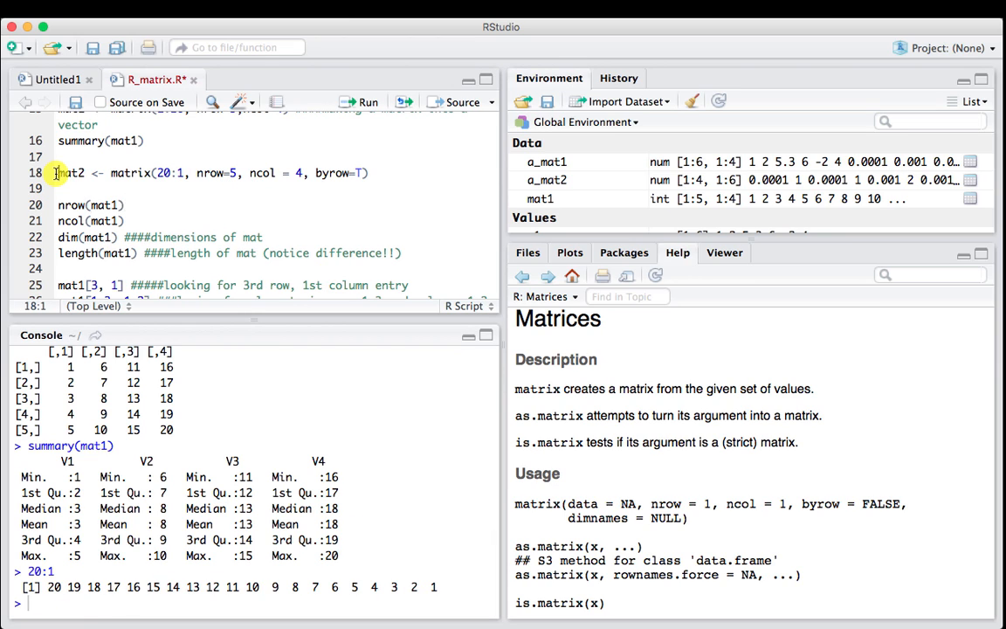
left_click(360, 102)
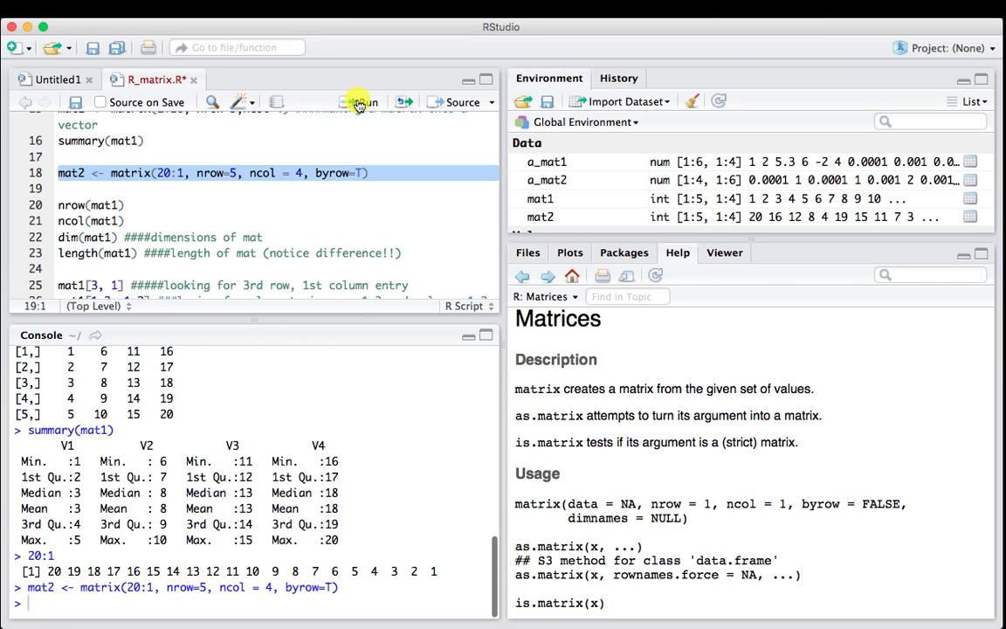
mouse_move(89, 601)
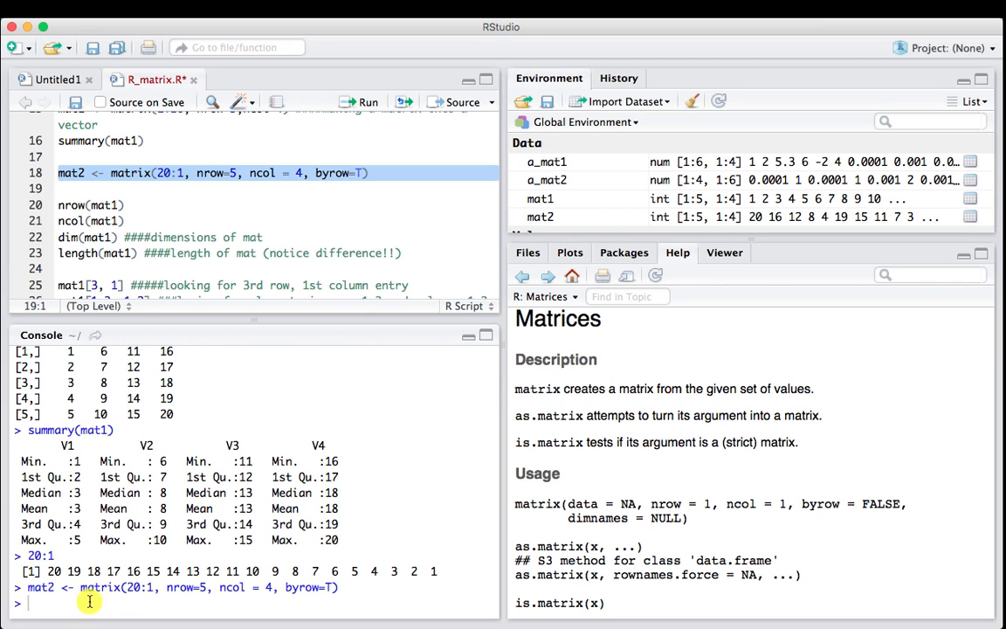
type("mat")
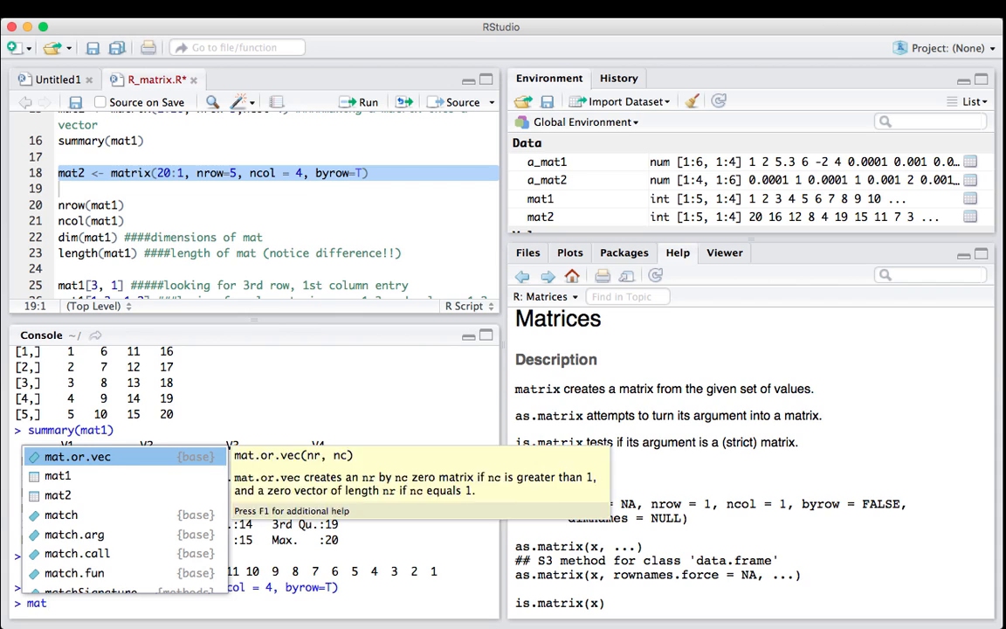
key("Return")
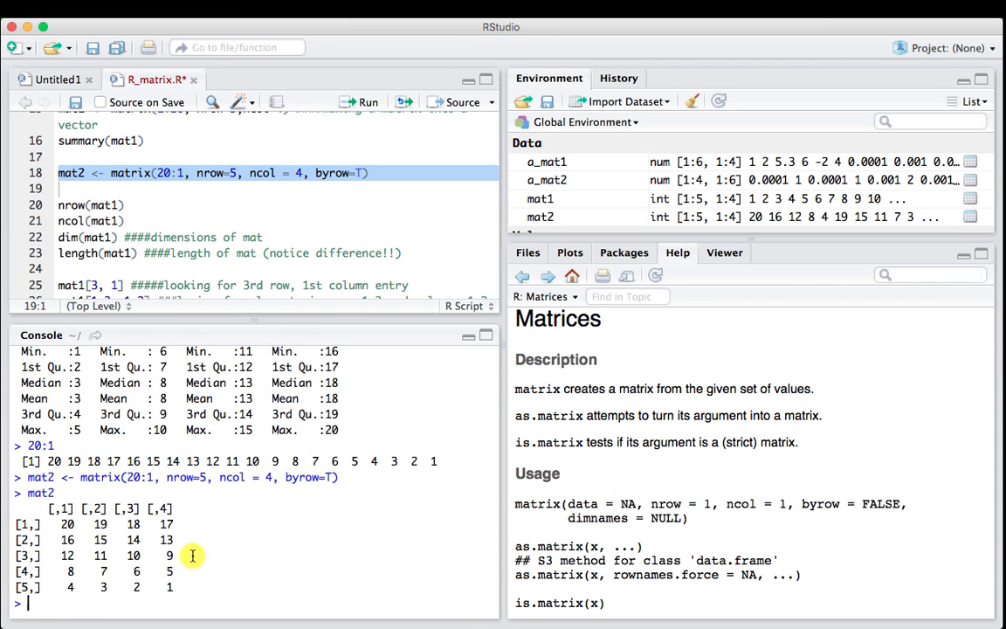
mouse_move(113, 524)
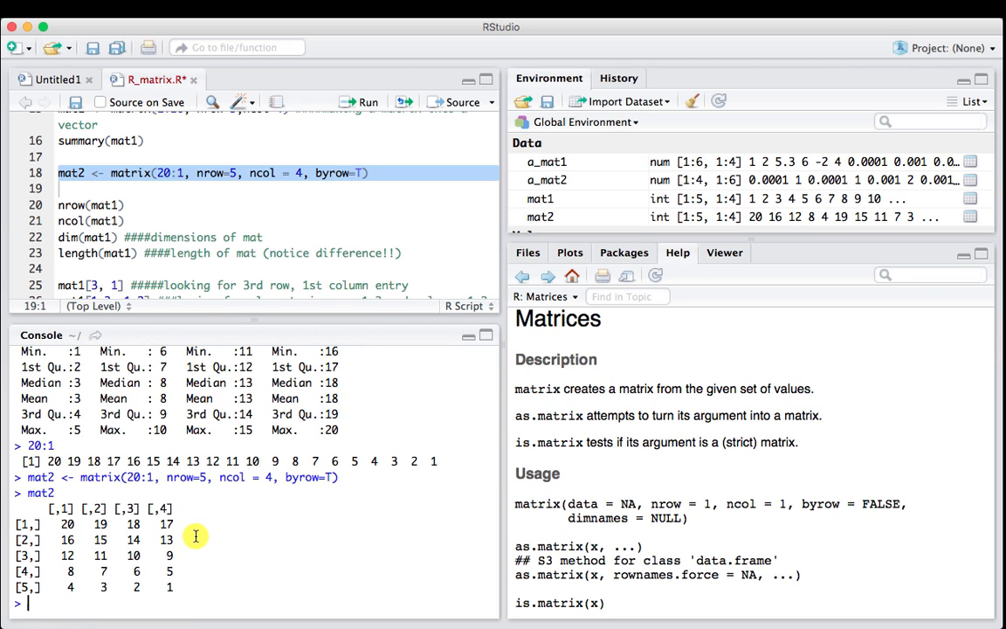
left_click(315, 173)
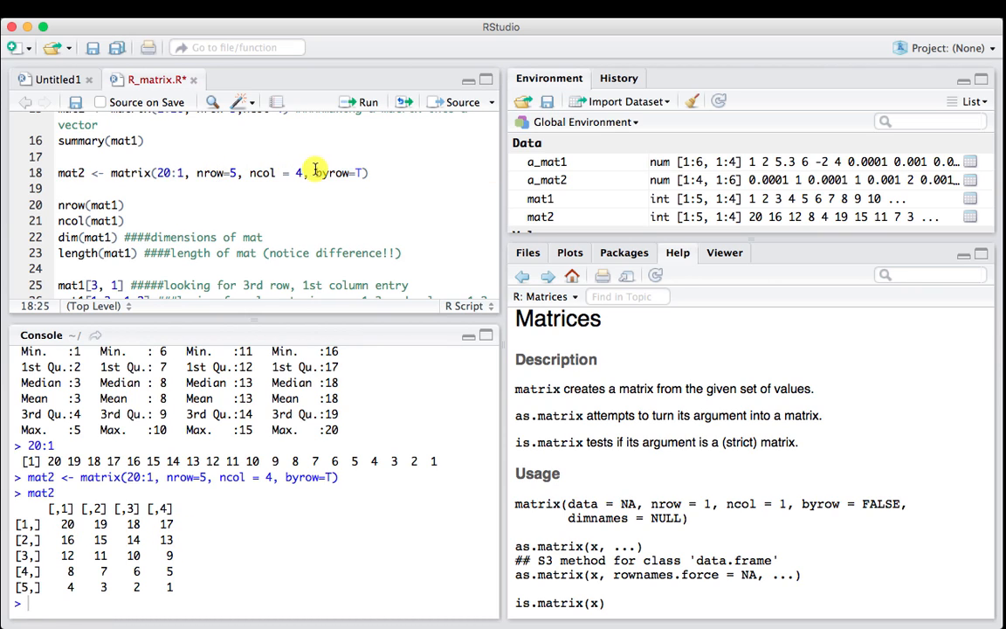
double_click(330, 173)
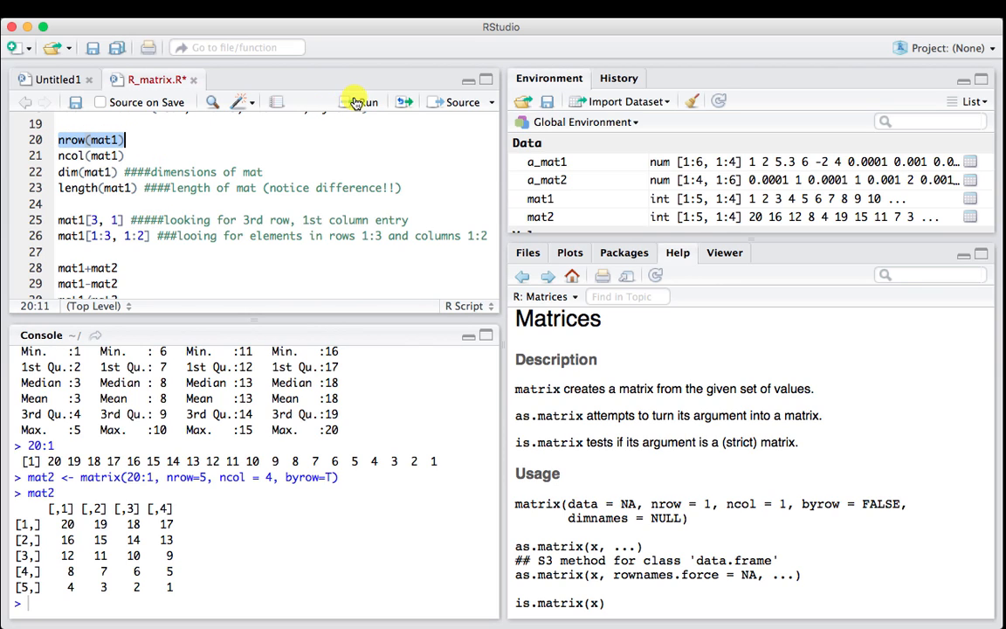
Run nrow, ncol, dim and length on mat1, getting 5, 4, 5 4 and 20
left_click(364, 101)
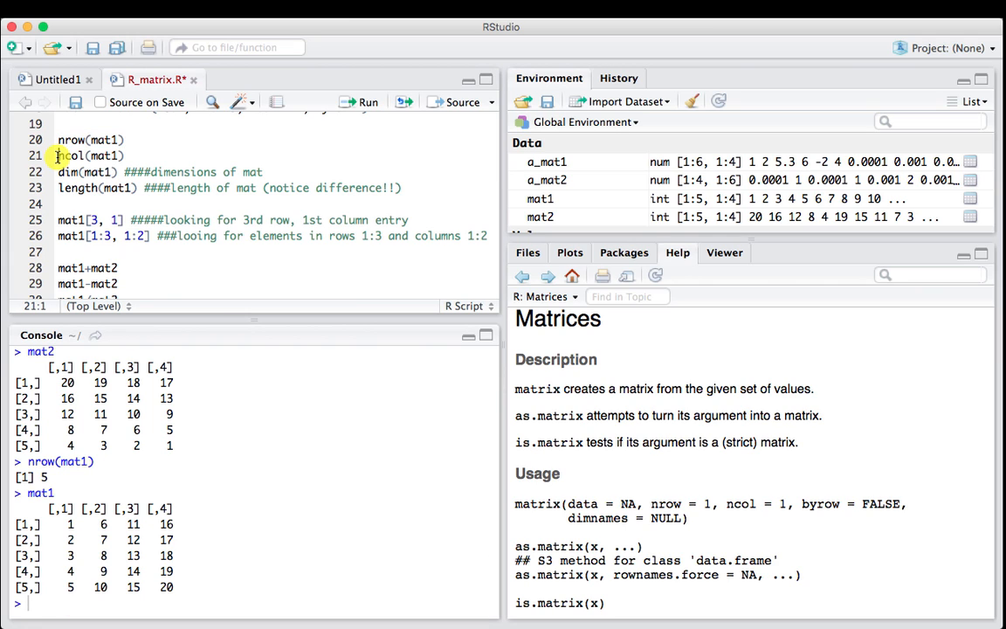
left_click(362, 101)
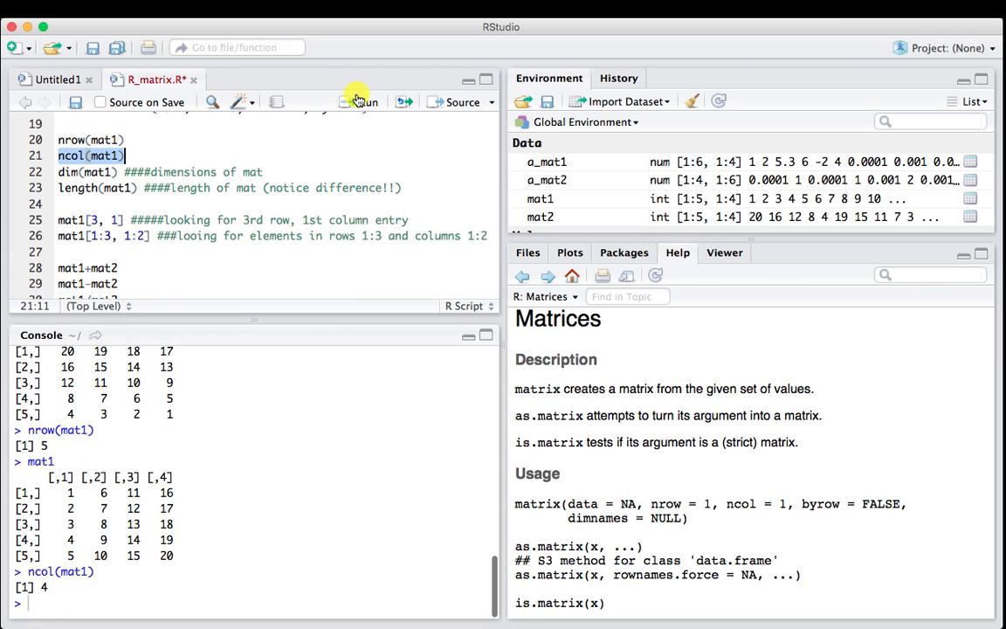
mouse_move(88, 220)
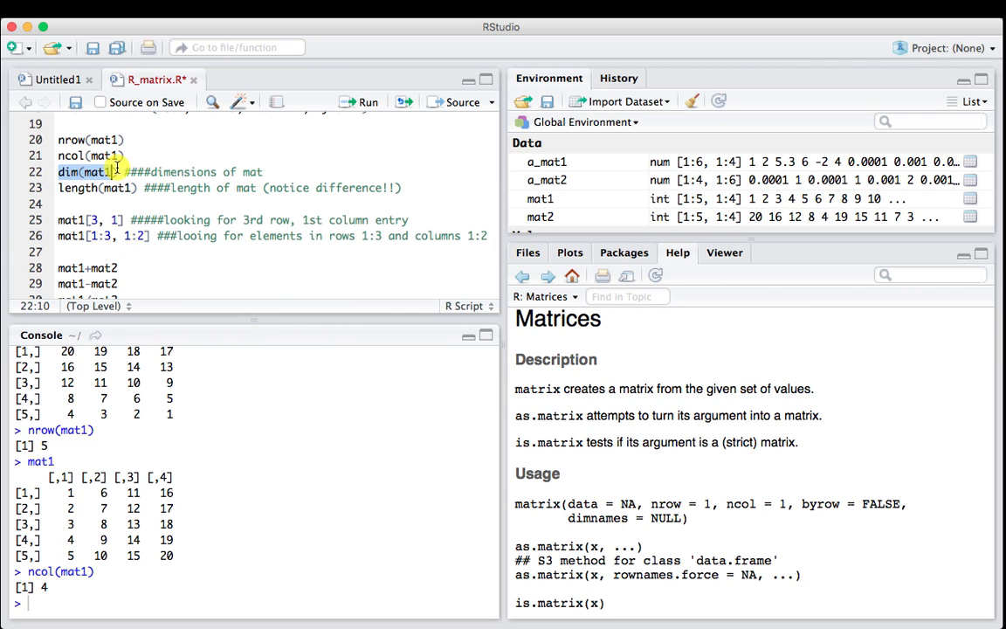
left_click(360, 101)
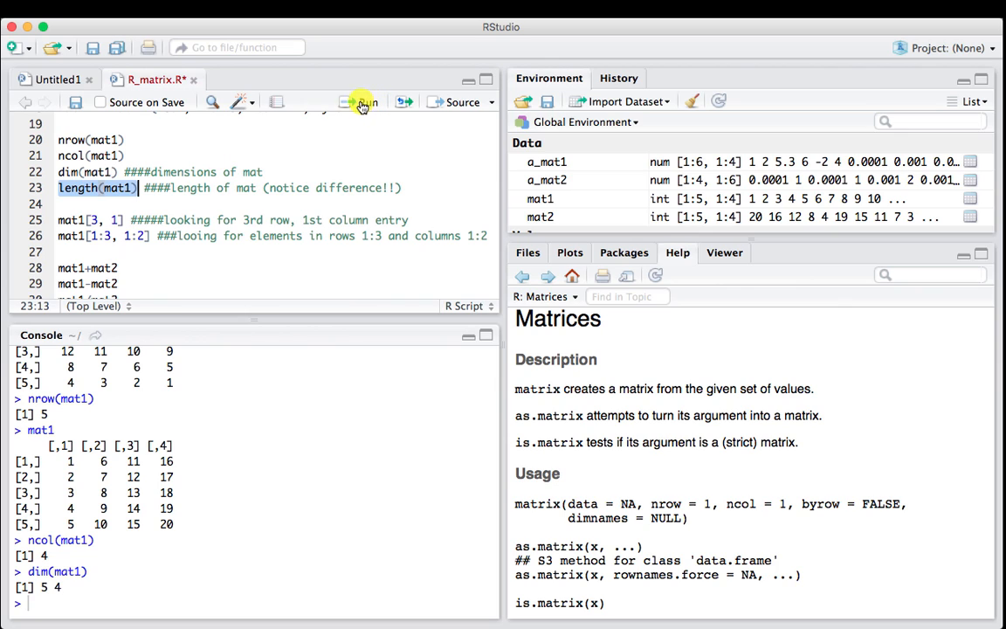
left_click(364, 101)
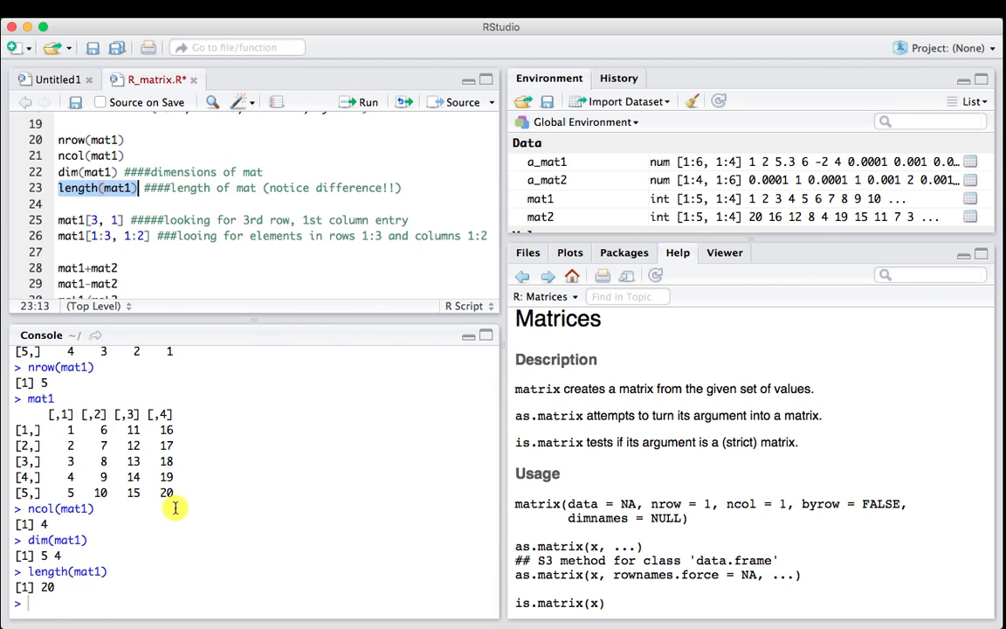
mouse_move(63, 520)
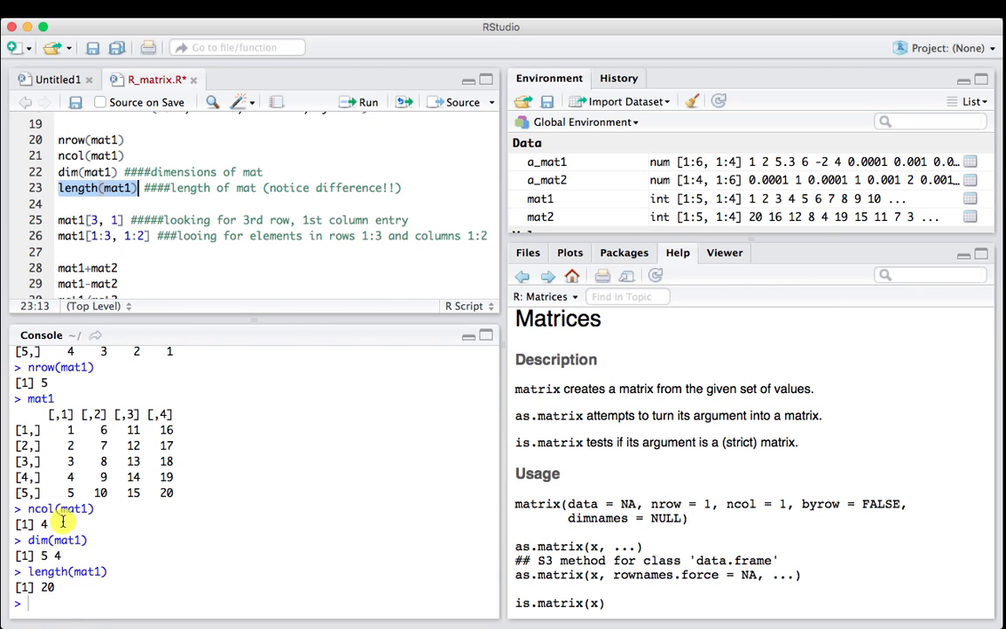
mouse_move(111, 321)
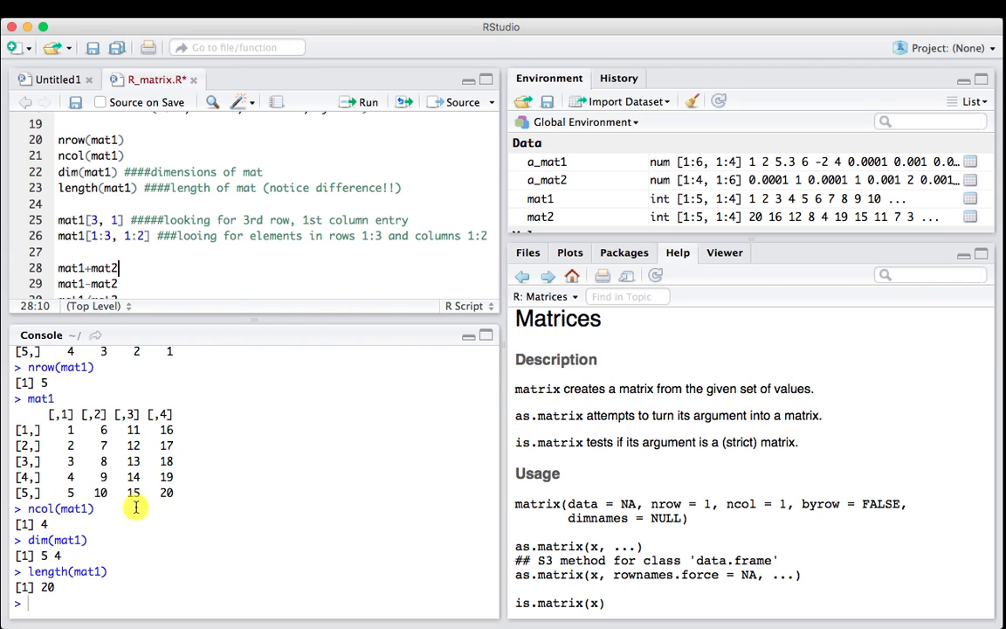
Print mat1, index mat1[3, 1] giving 3, evaluate 1:3 and 1:2, and extract mat1[1:3, 1:2]
type("mat1")
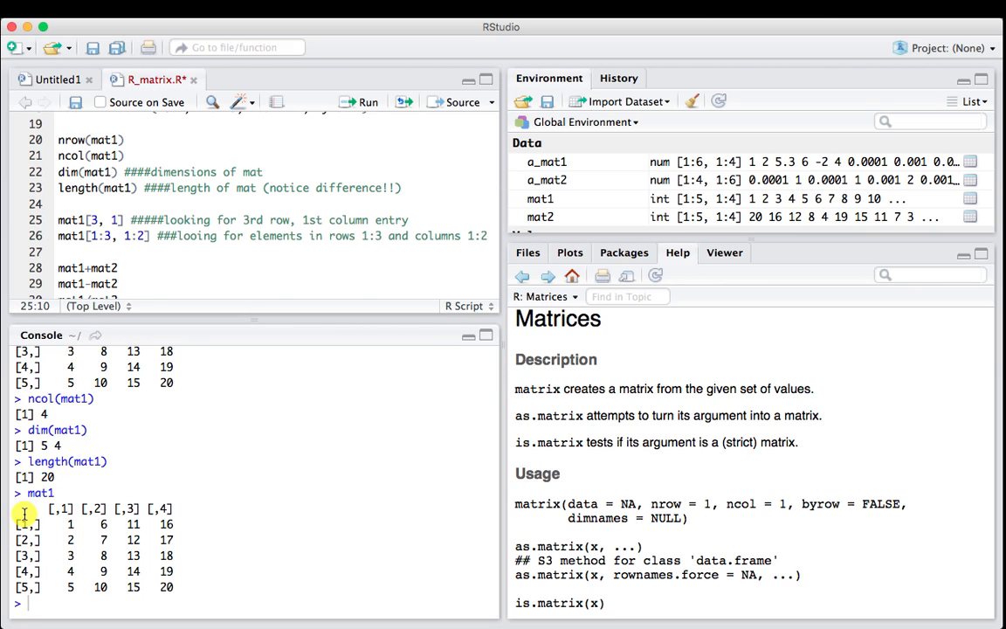
mouse_move(68, 555)
type("1")
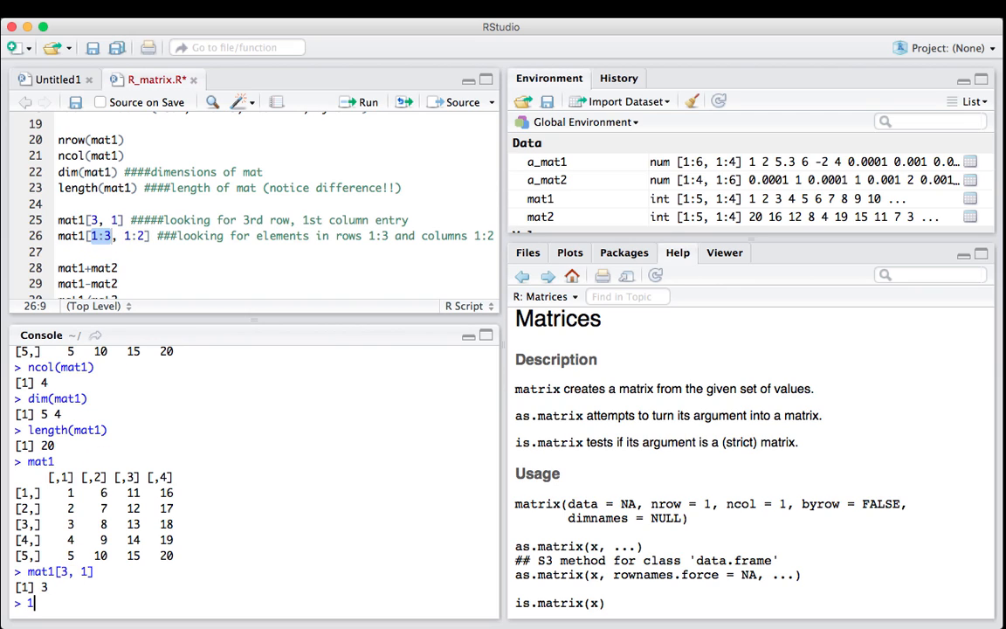
type(":3")
key("Return")
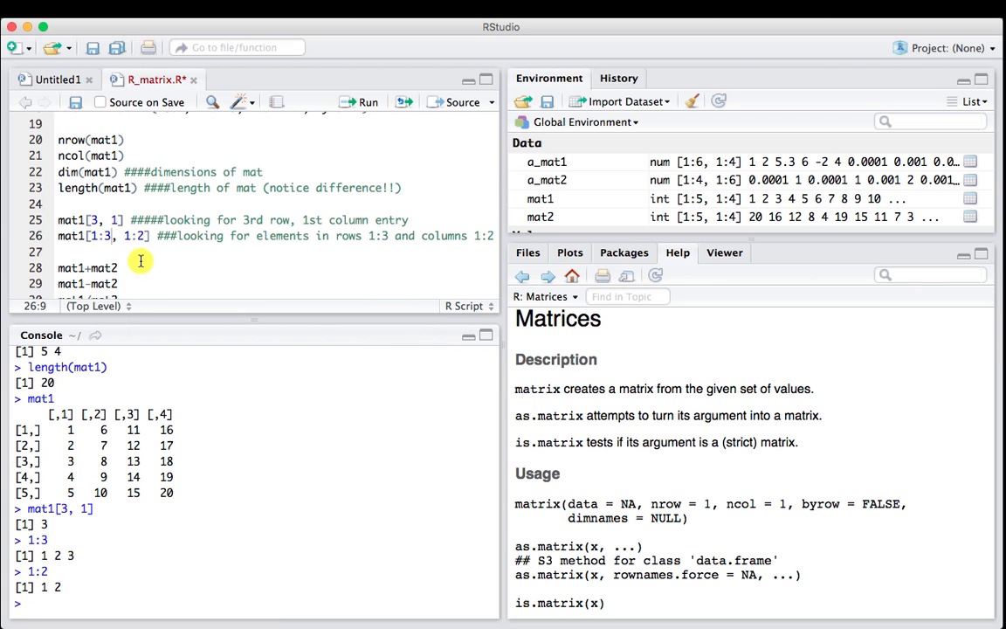
mouse_move(56, 395)
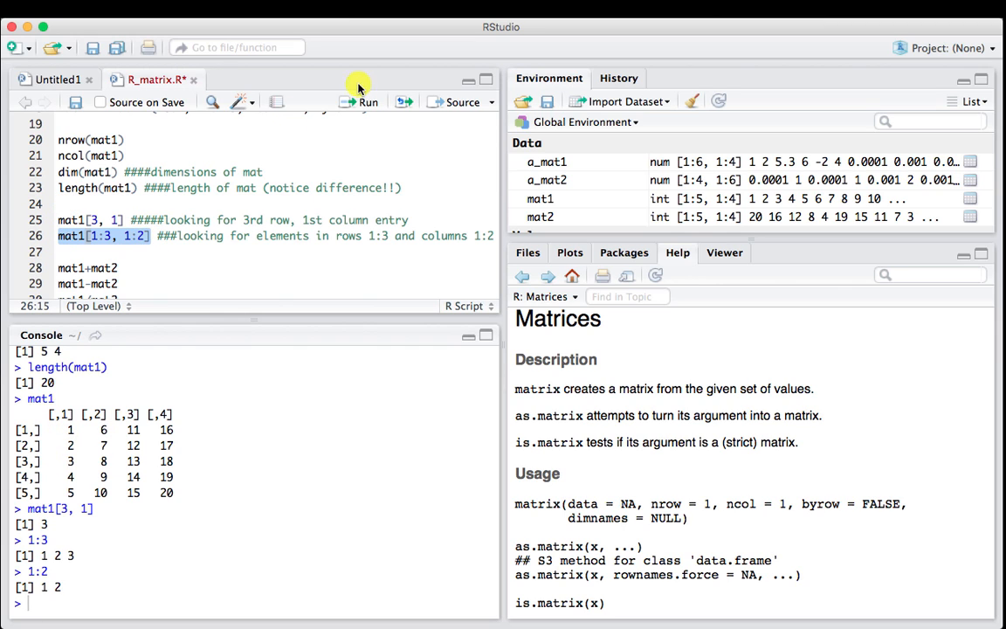
left_click(363, 102)
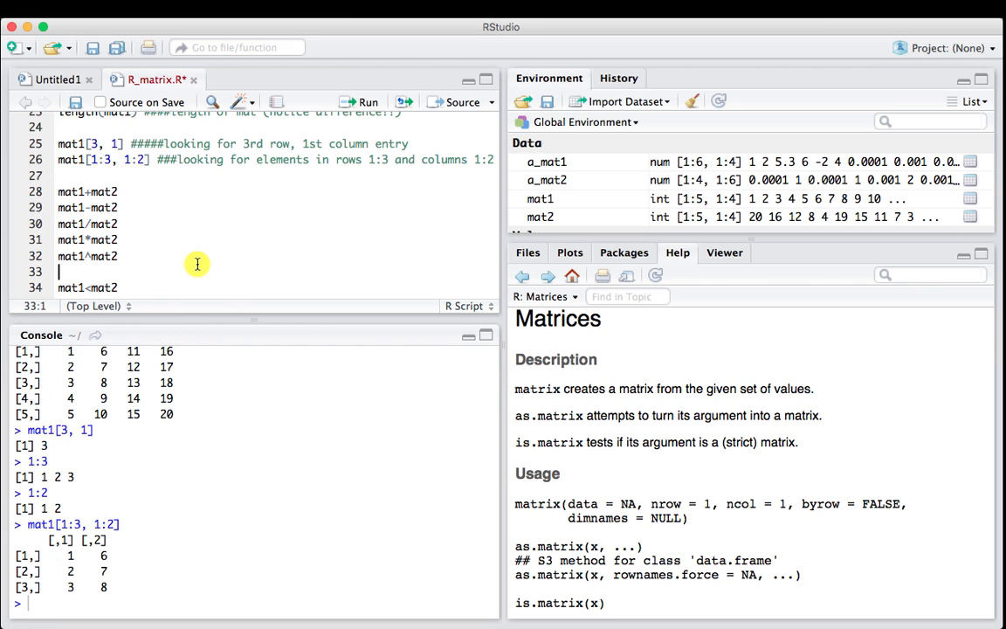
Run mat1+mat2, print both matrices, then evaluate mat1-mat2, mat1*mat2, mat1/mat2 and mat1^mat2
left_click(59, 190)
type("mat1")
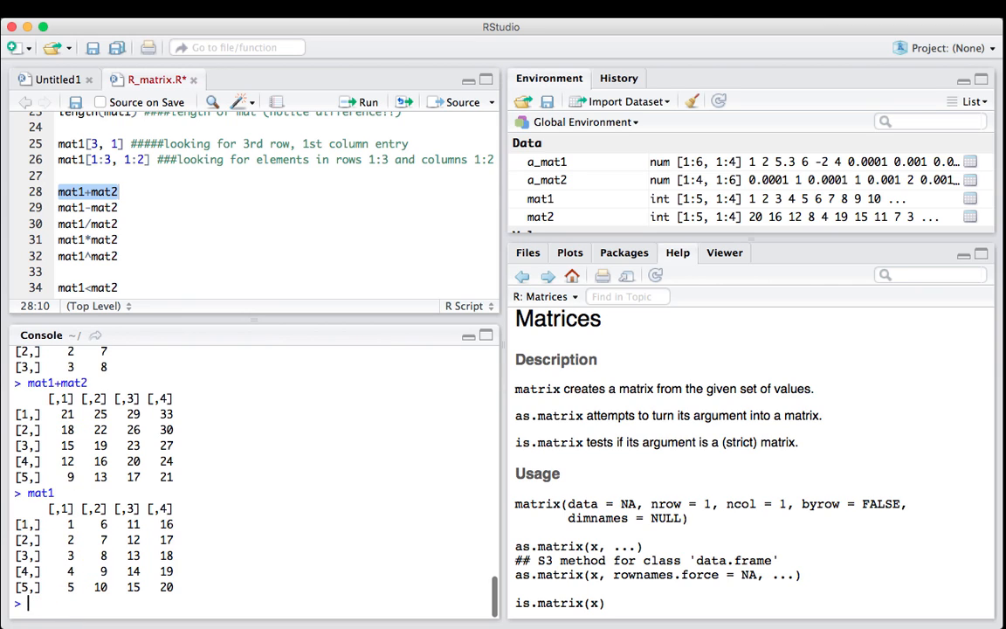
type("mat2")
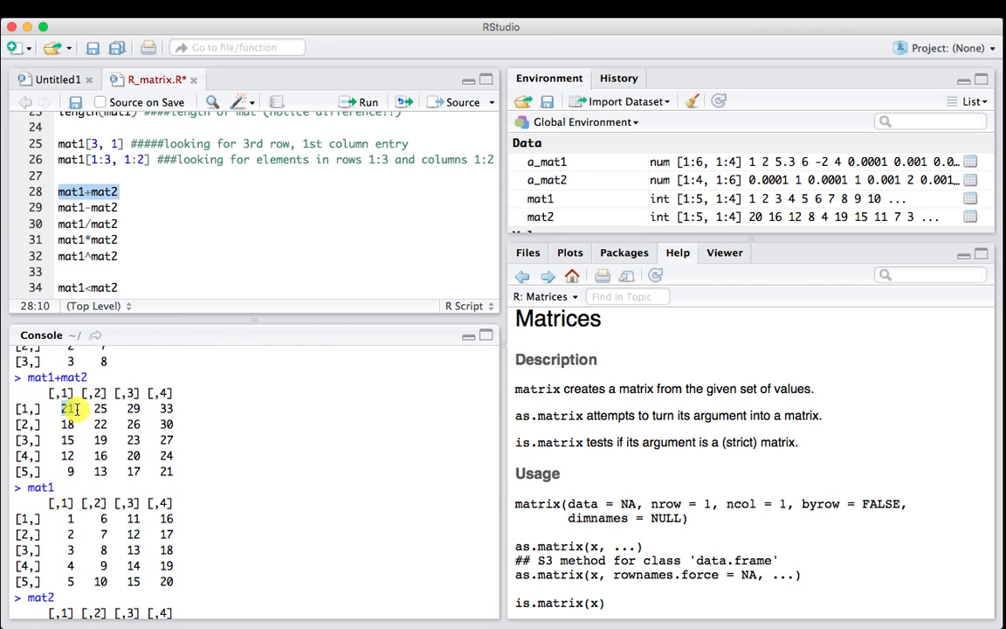
mouse_move(70, 520)
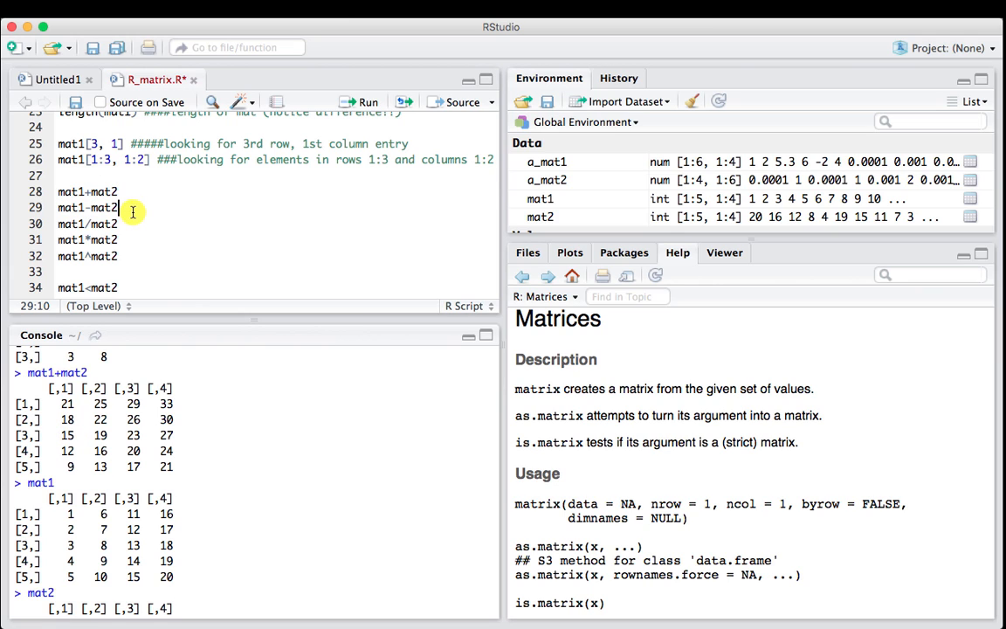
double_click(88, 208)
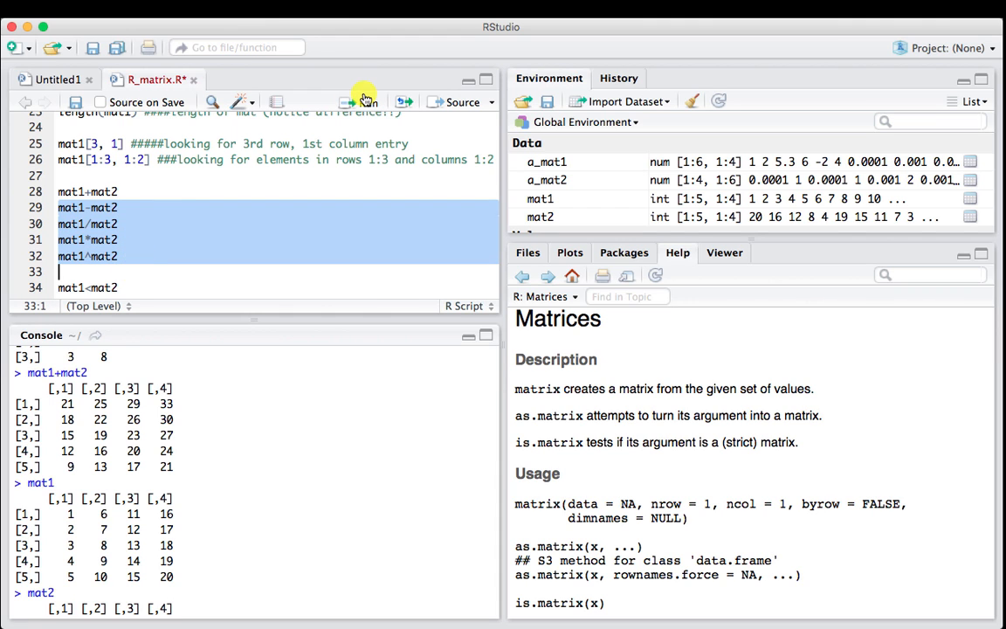
left_click(365, 101)
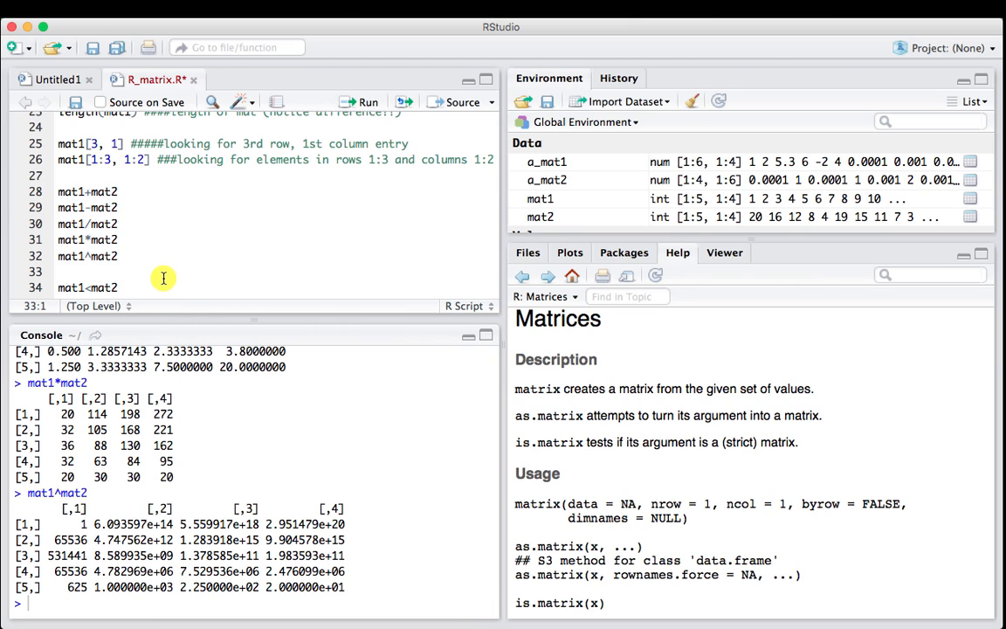
Run mat1<mat2 and the remaining comparisons through mat1==mat2 and mat1!=mat2 as TRUE/FALSE matrices
scroll("down", 3)
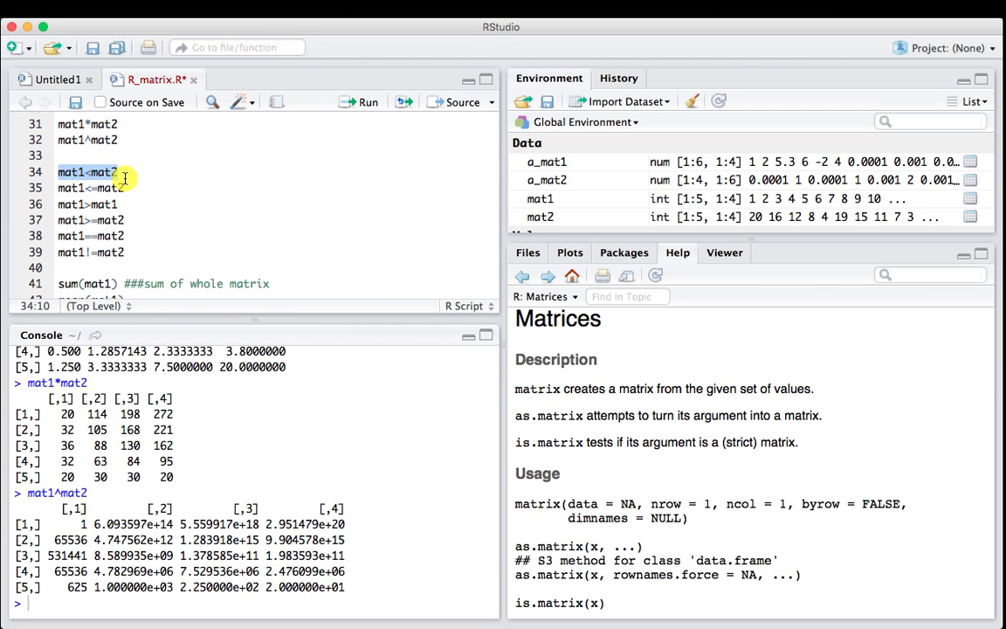
left_click(369, 102)
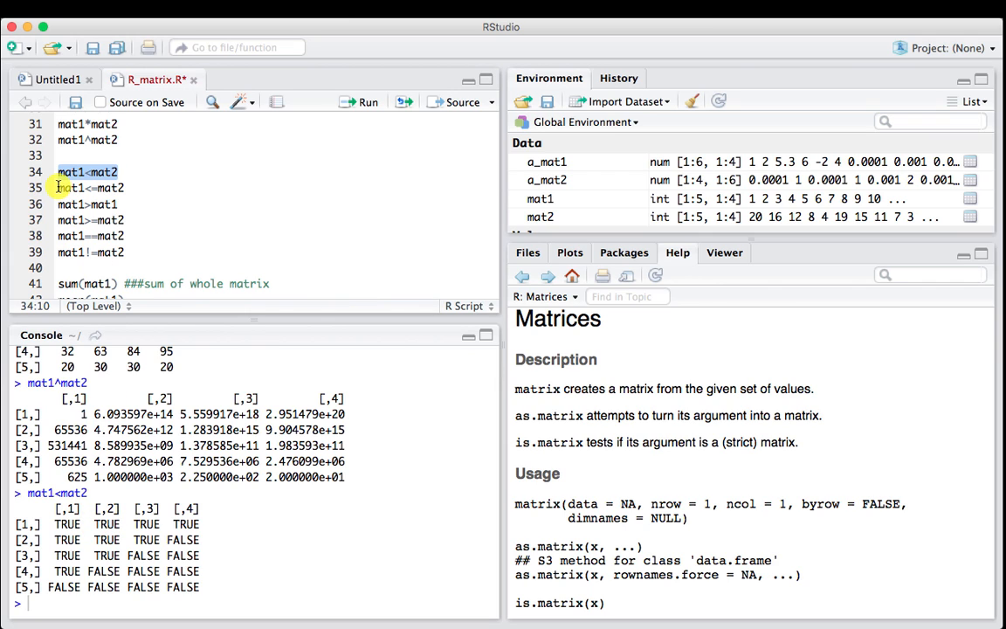
left_click_drag(66, 189, 125, 252)
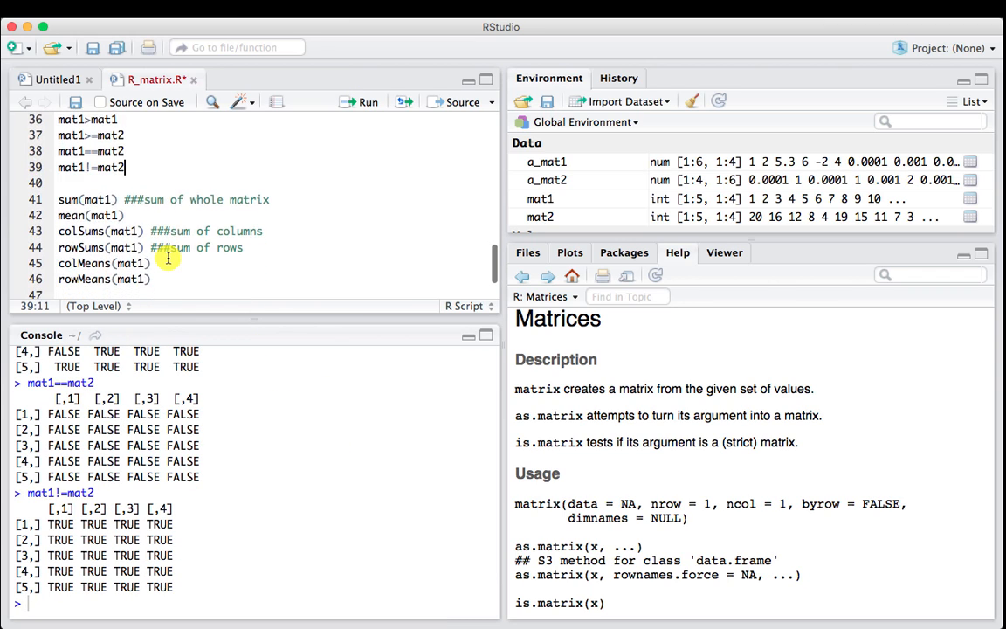
Compute sum(mat1) = 210 and mean(mat1) = 10.5
left_click(75, 199)
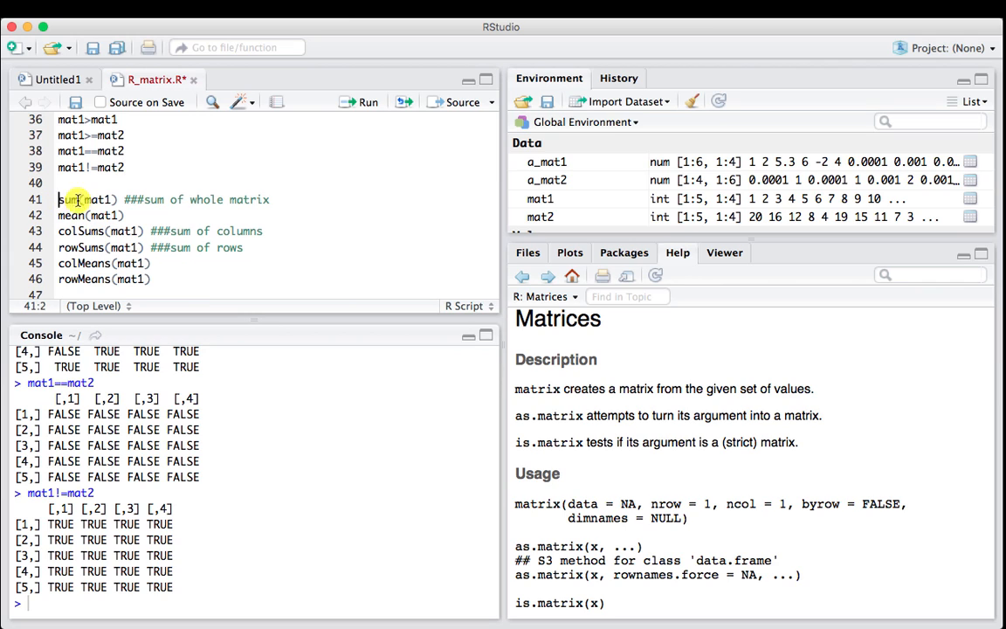
left_click(361, 102)
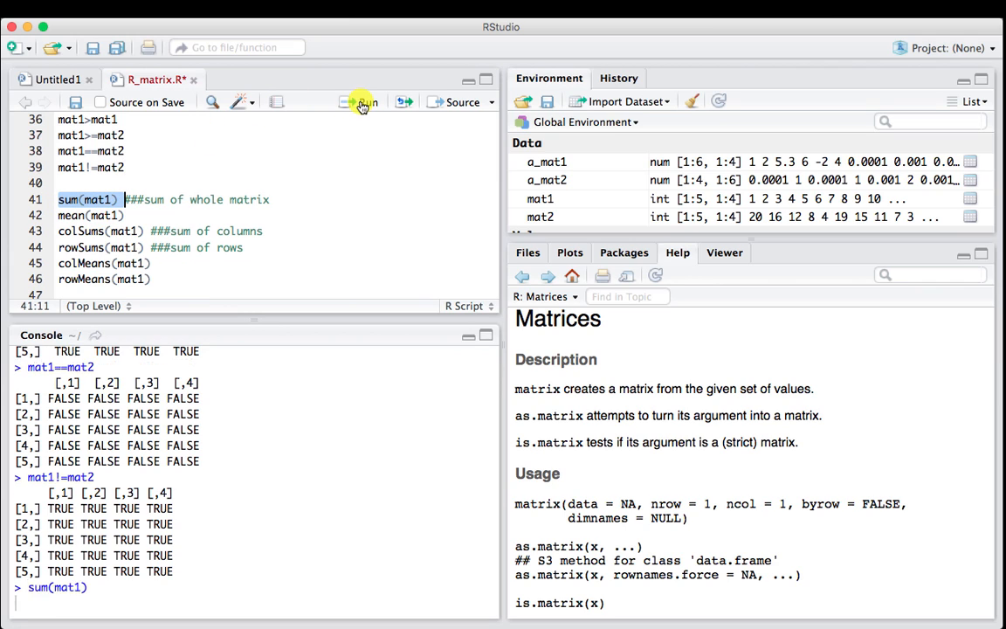
left_click(362, 101)
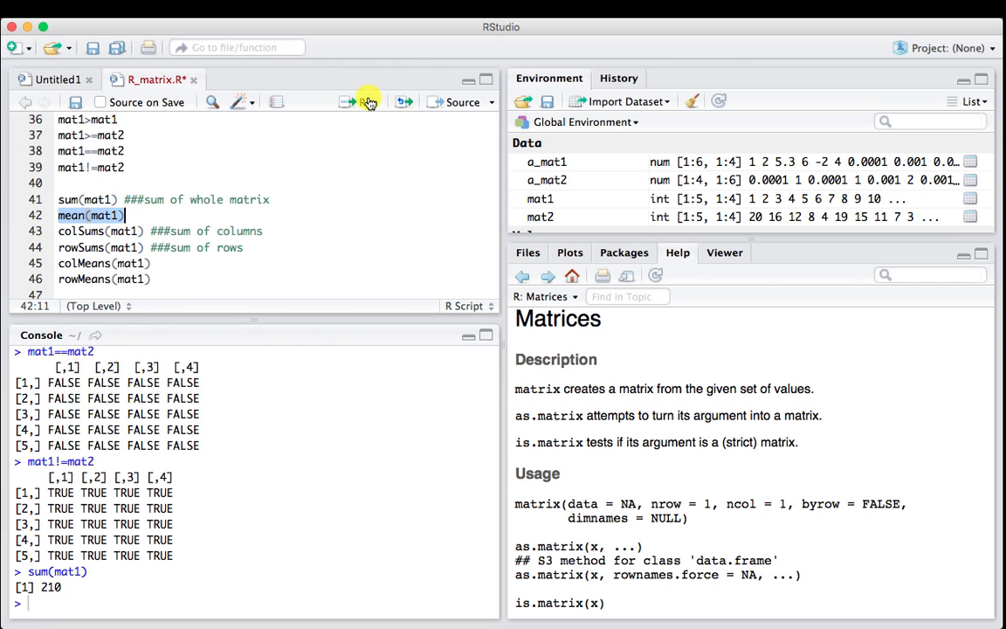
left_click(362, 101)
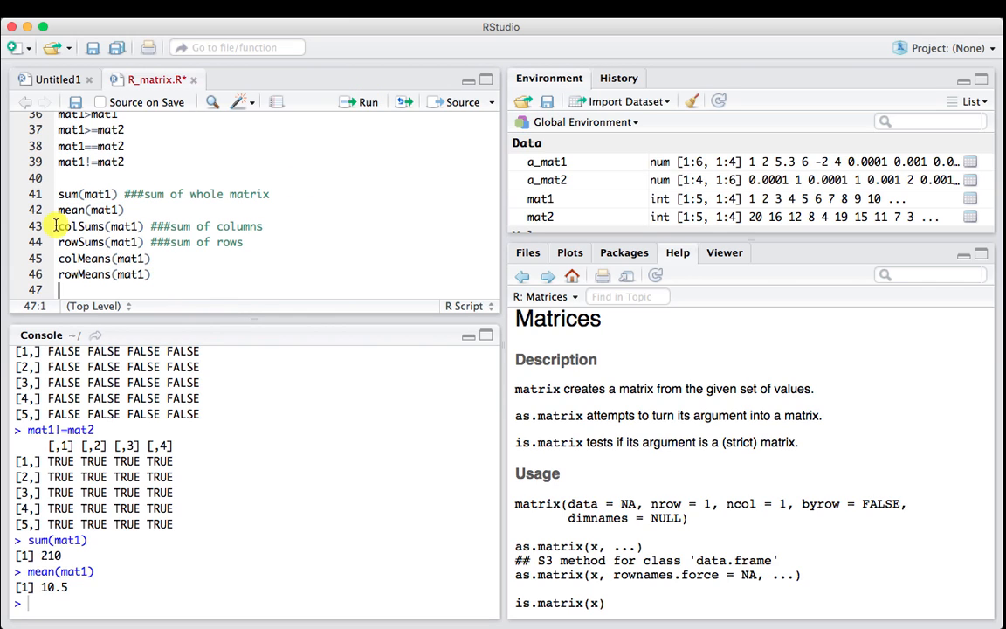
left_click(59, 226)
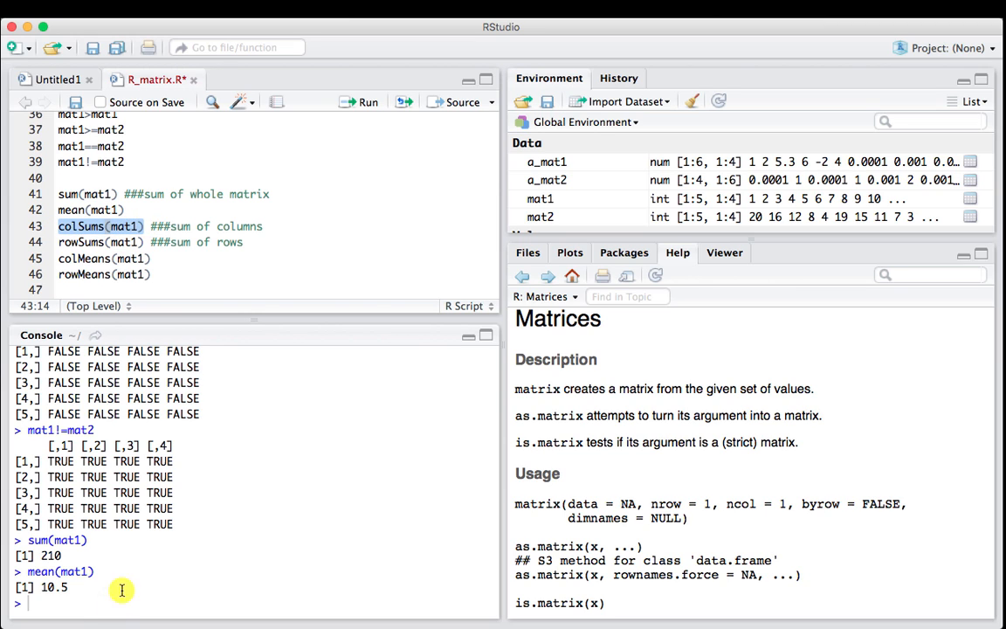
type("mat1")
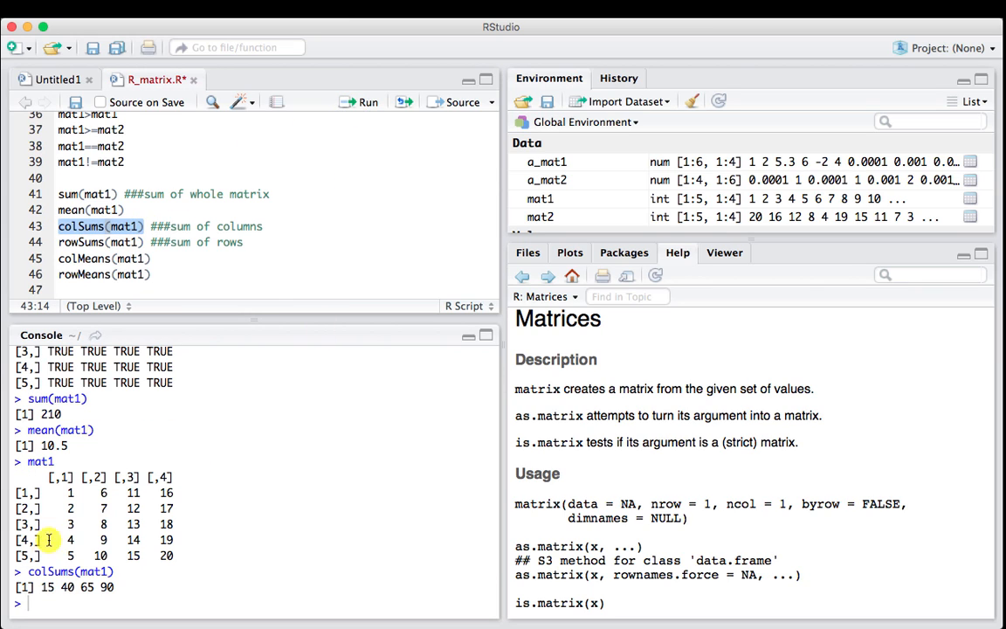
mouse_move(74, 556)
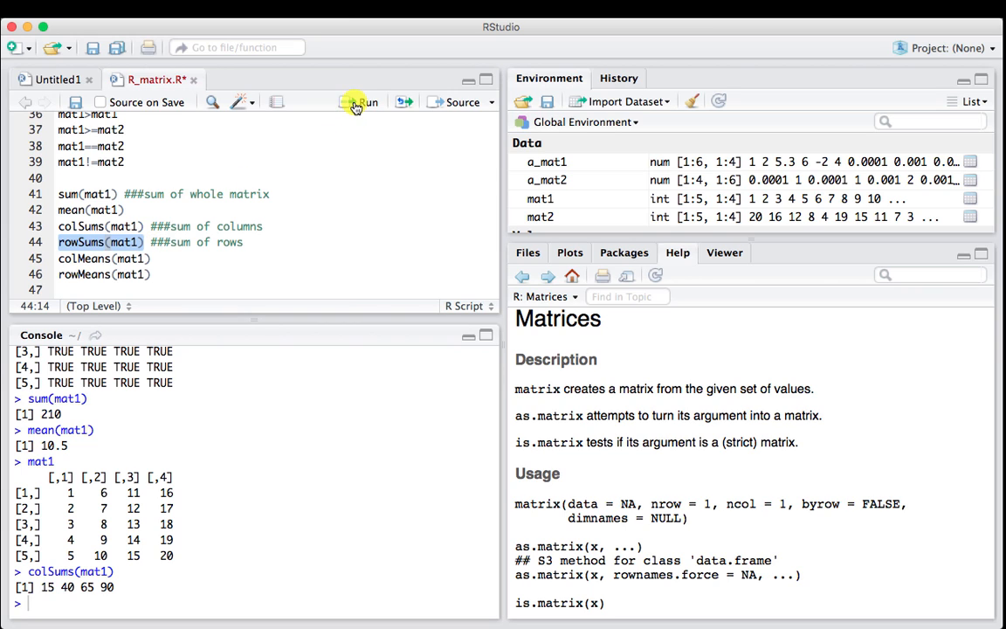
left_click(361, 102)
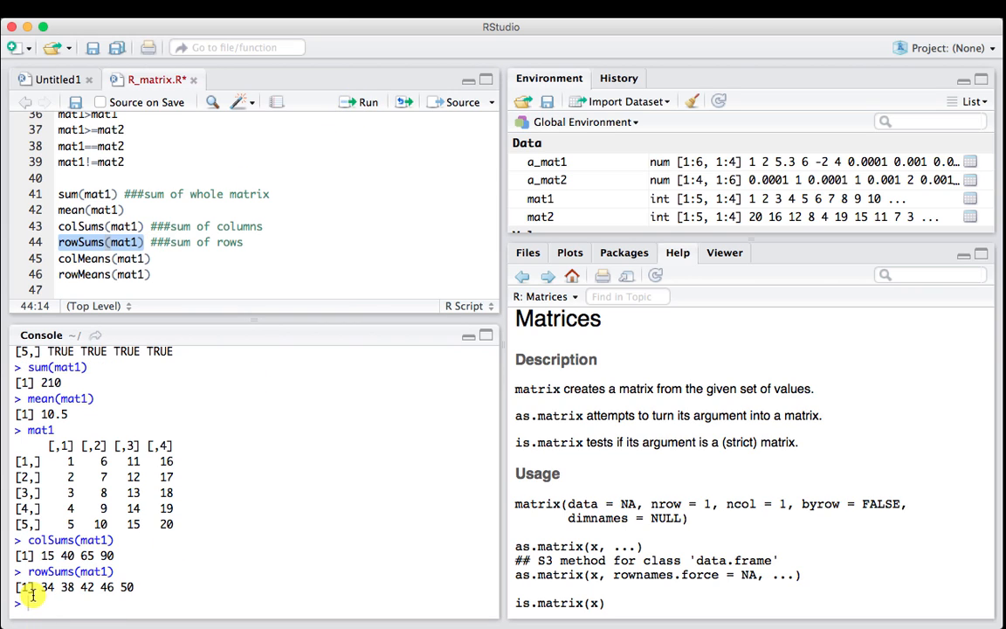
mouse_move(131, 461)
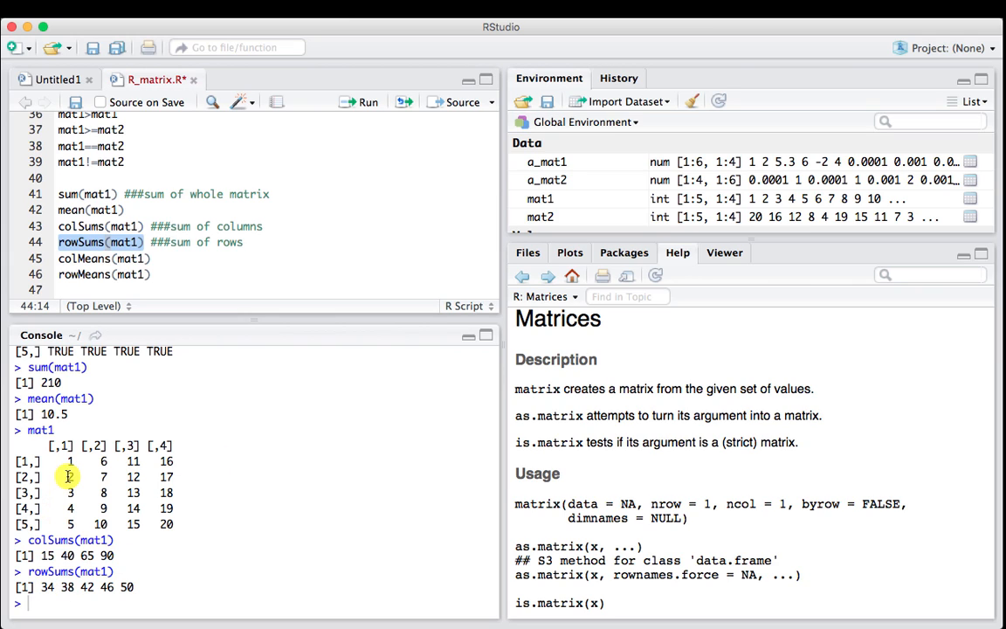
mouse_move(162, 475)
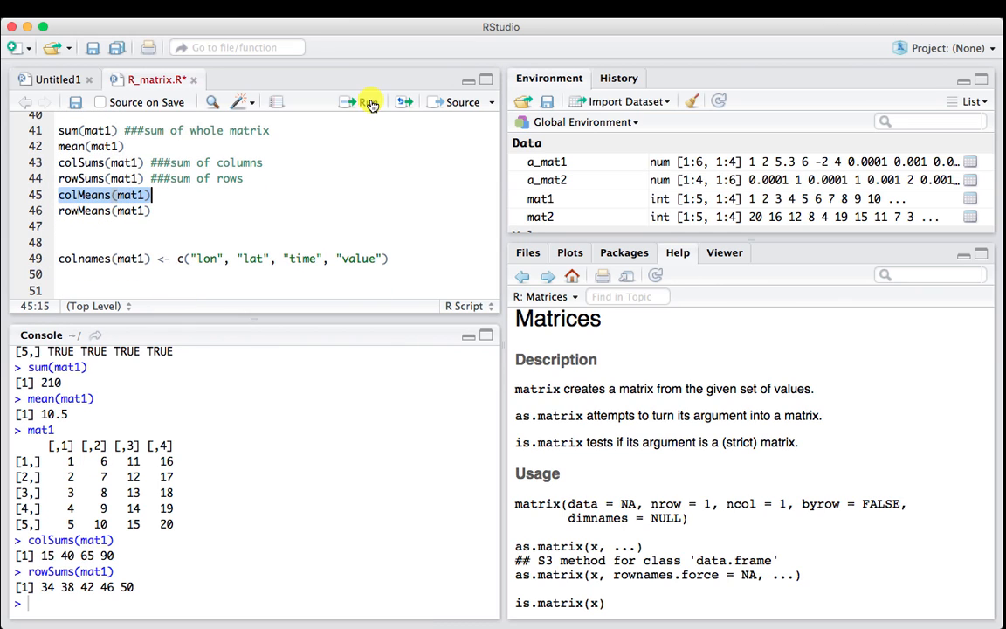
Compute colMeans 3 8 13 18 and rowMeans 8.5 to 12.5, then reprint mat1
left_click(367, 101)
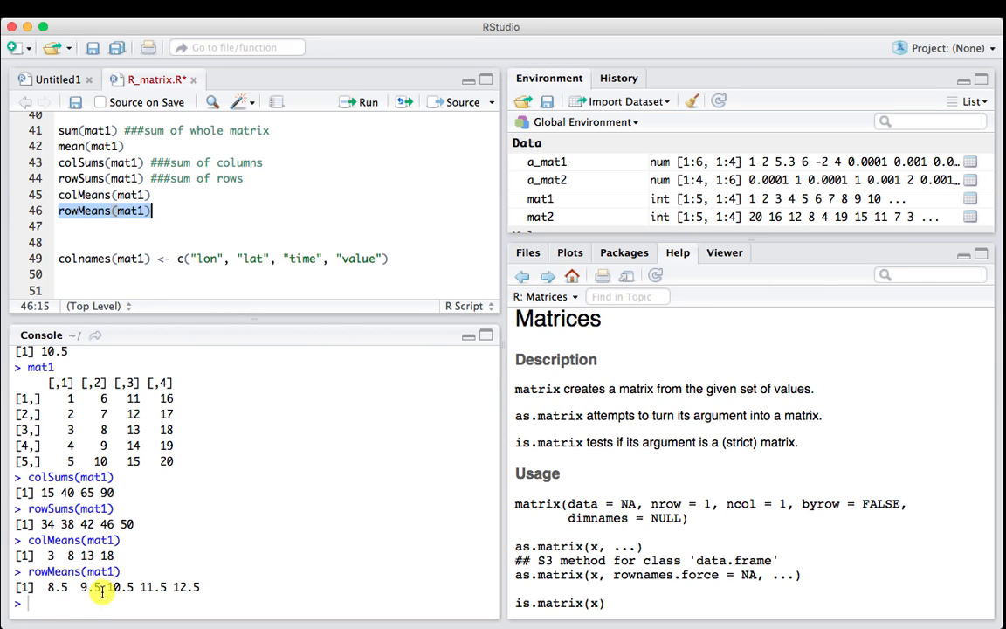
type("mat1")
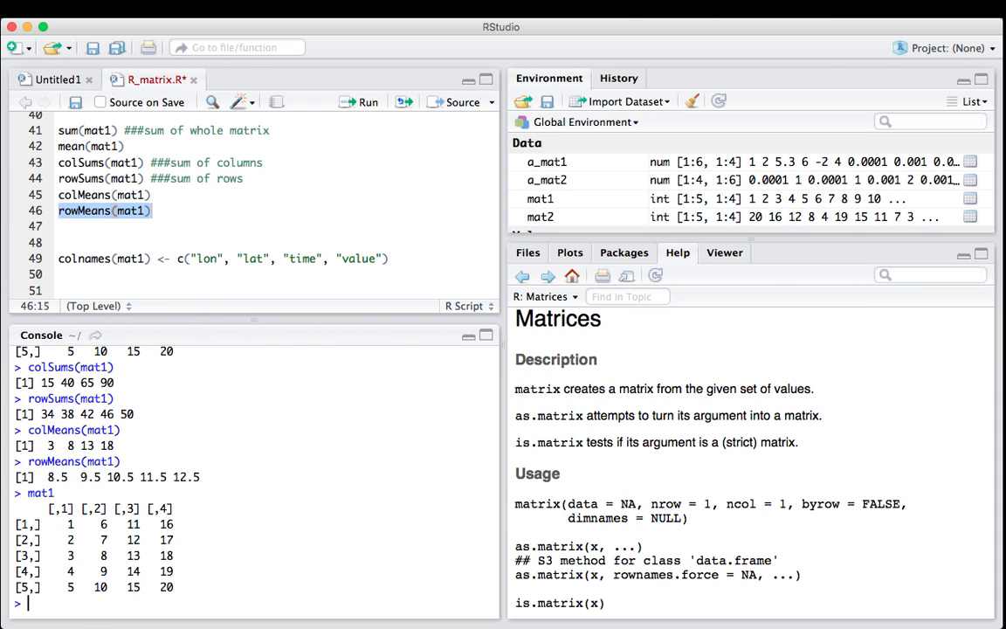
mouse_move(59, 504)
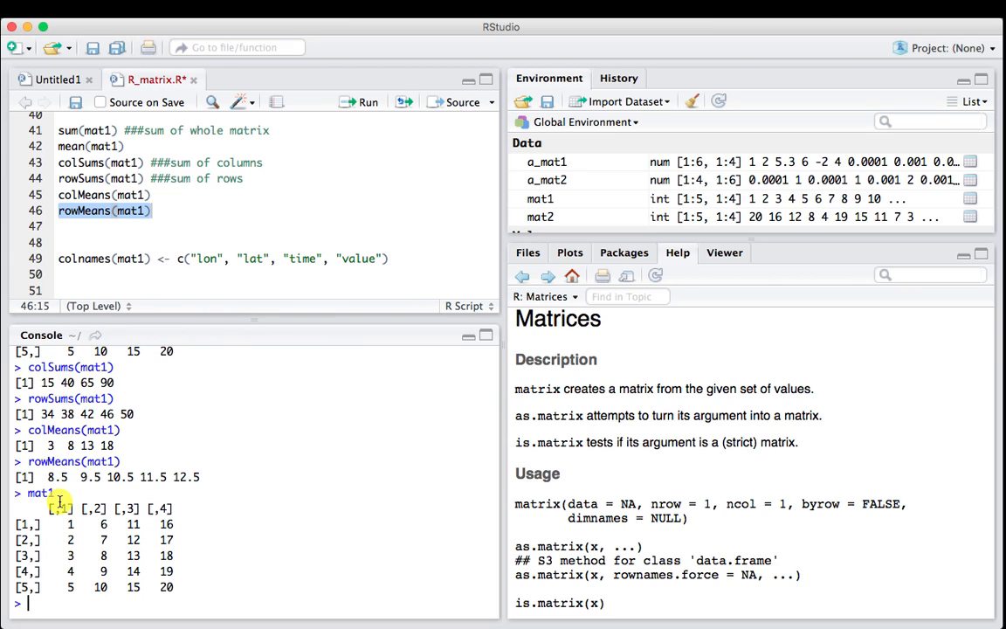
mouse_move(61, 536)
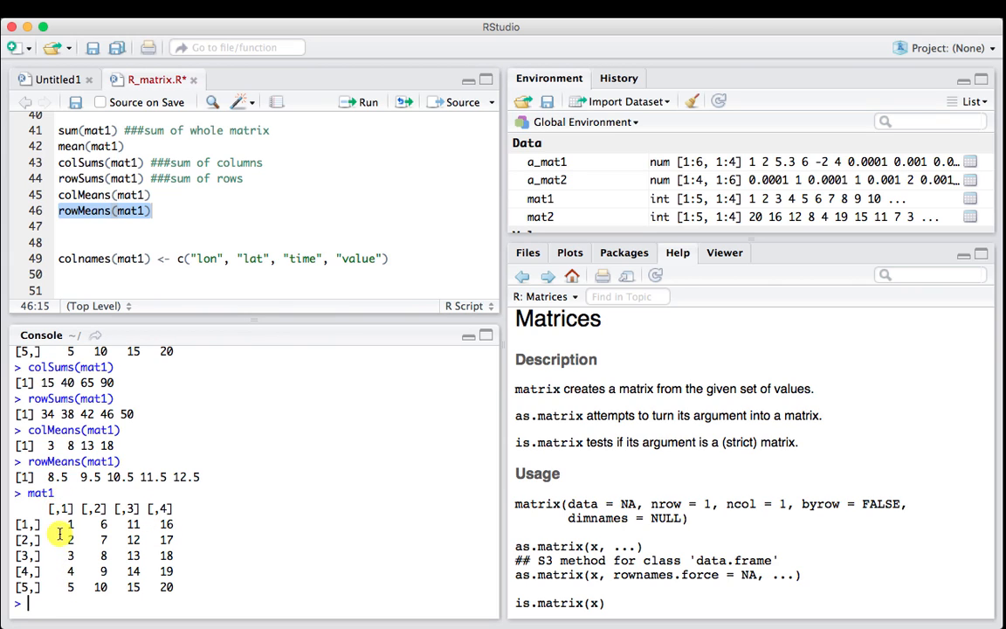
mouse_move(63, 597)
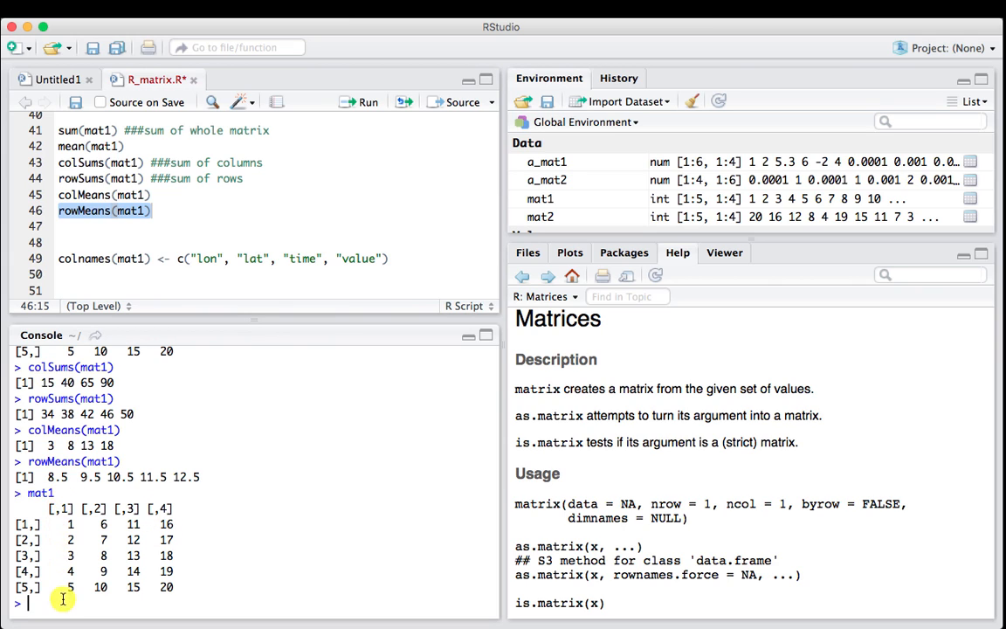
mouse_move(97, 604)
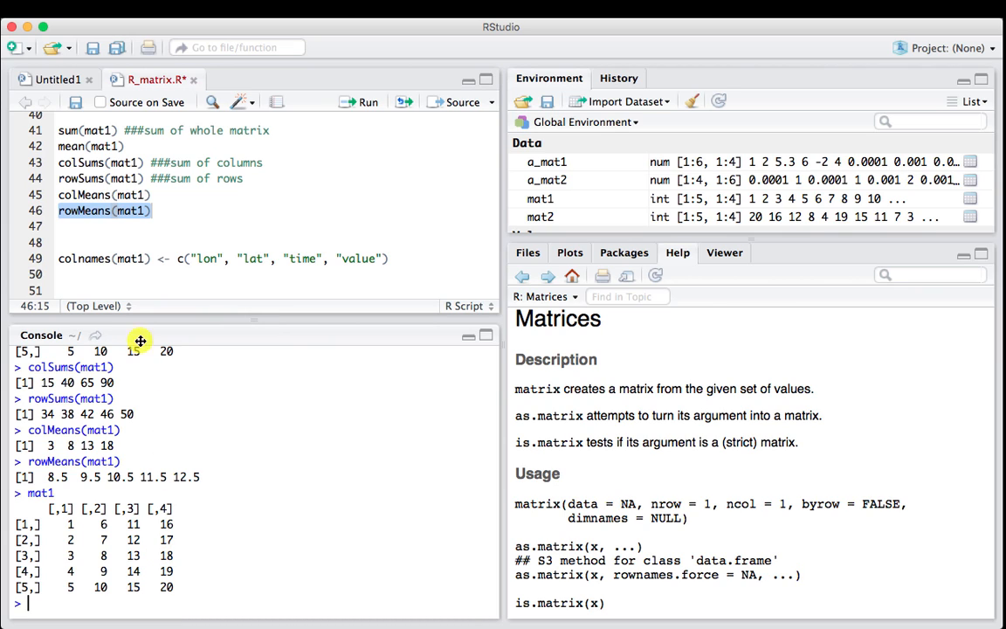
Assign colnames lon, lat, time, value to mat1 and print it showing the named columns
left_click(59, 258)
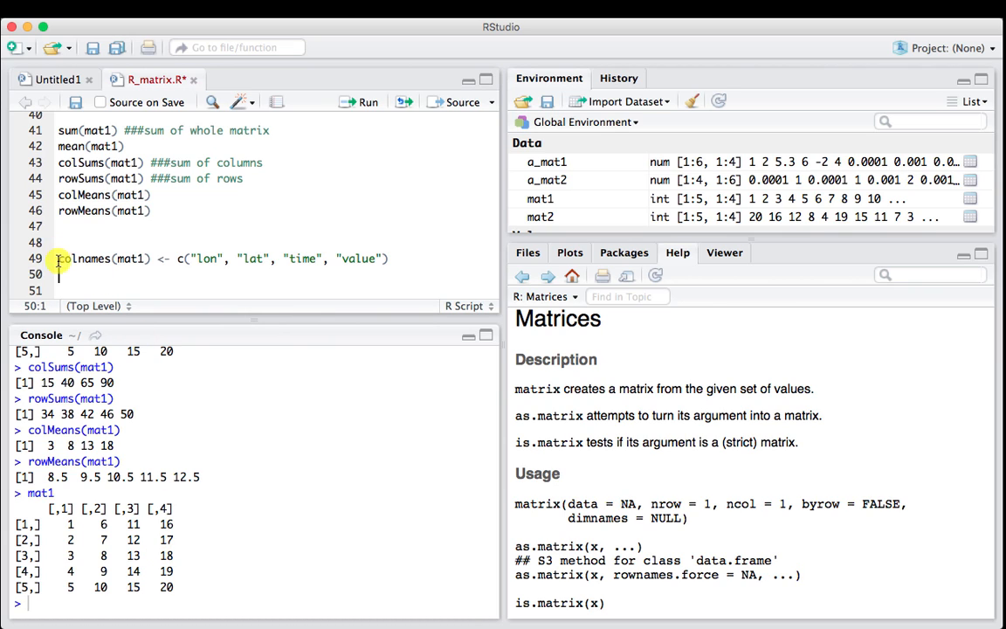
double_click(96, 258)
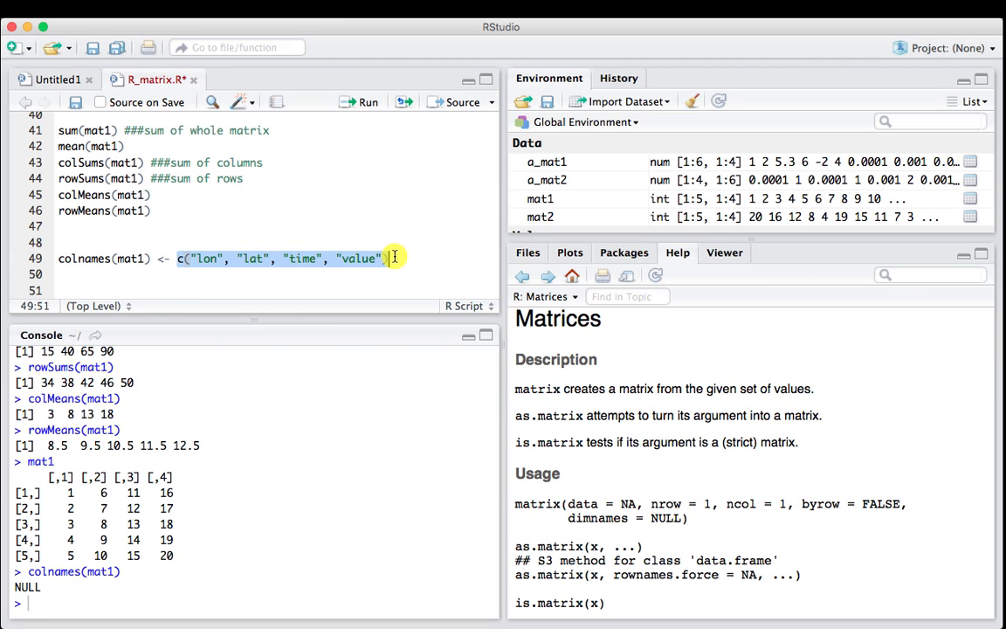
left_click(206, 259)
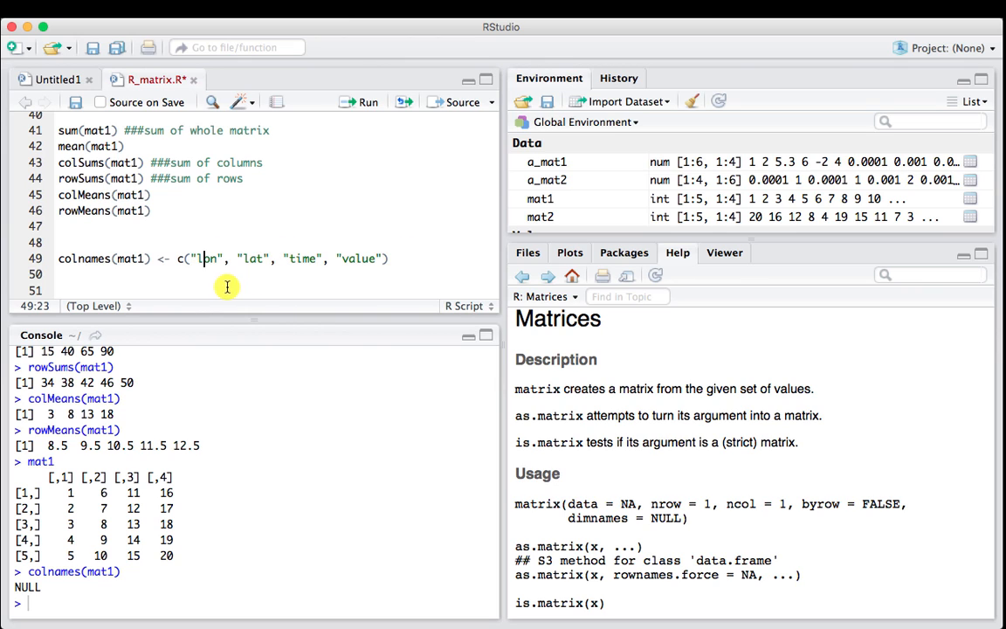
mouse_move(352, 258)
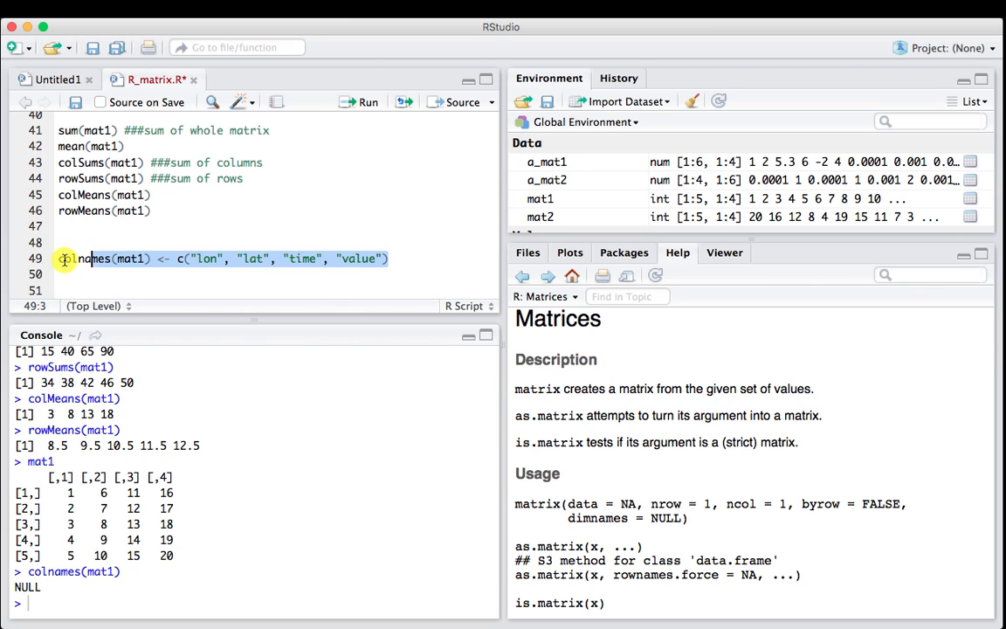
left_click(363, 101)
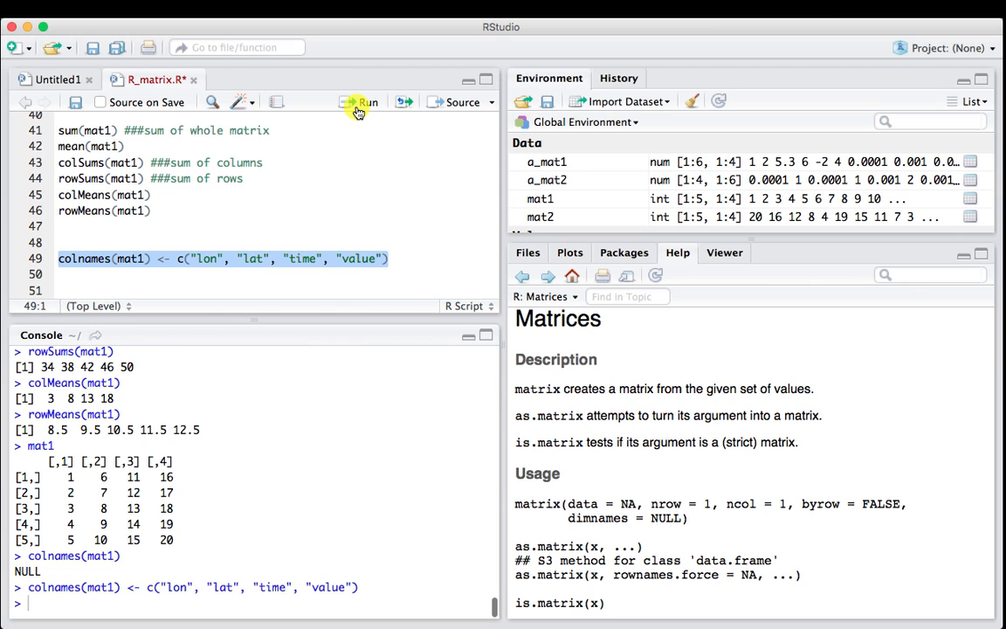
type("mat")
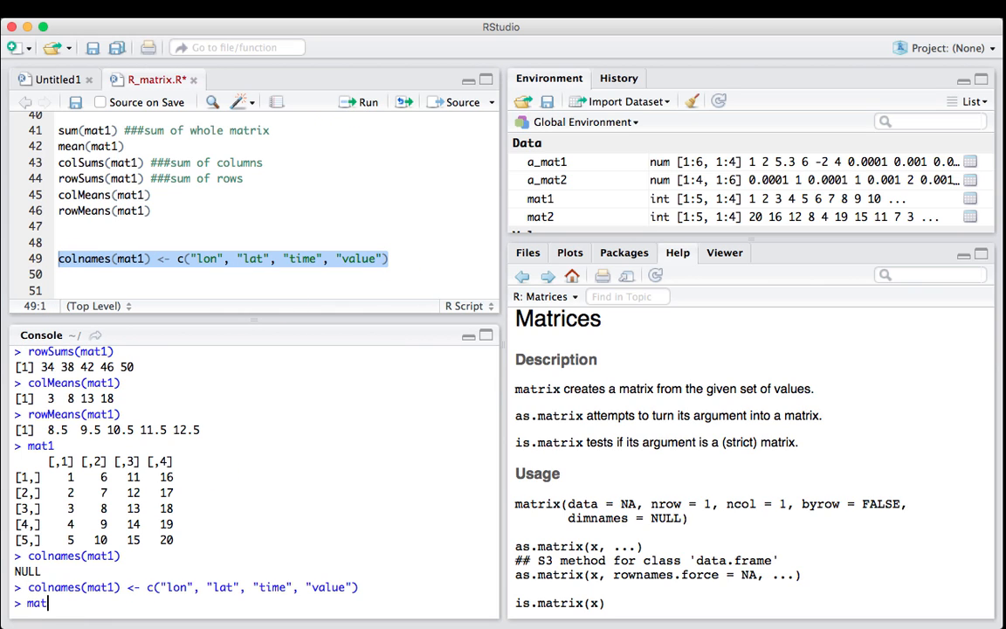
key("enter")
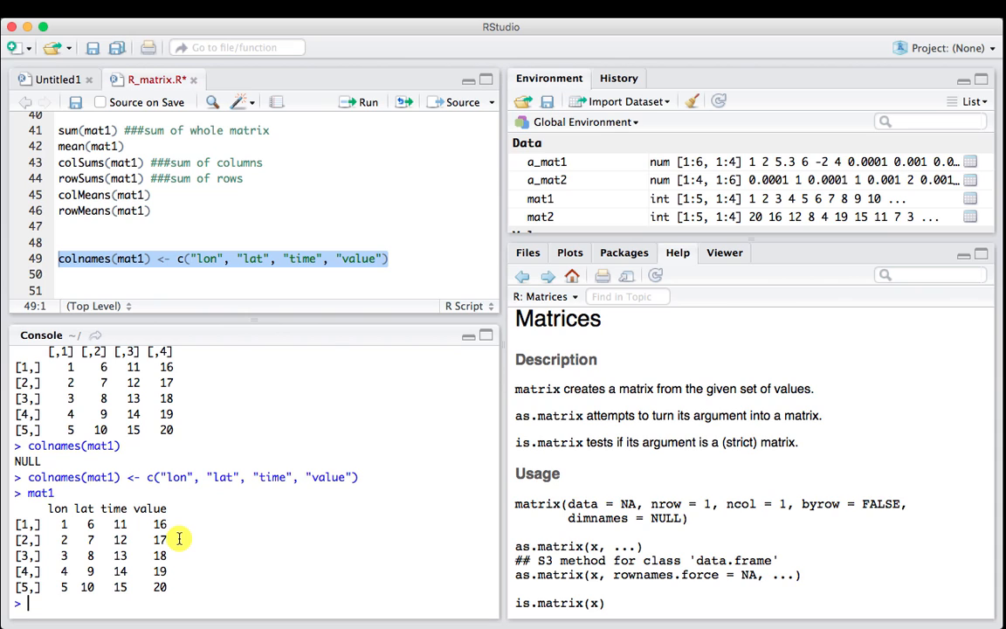
mouse_move(119, 533)
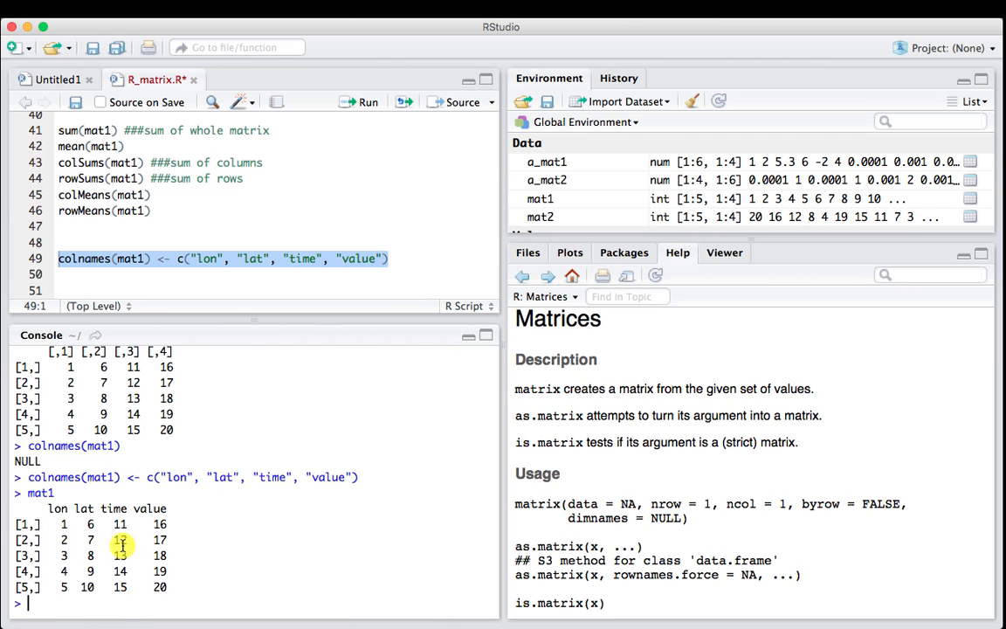
mouse_move(268, 499)
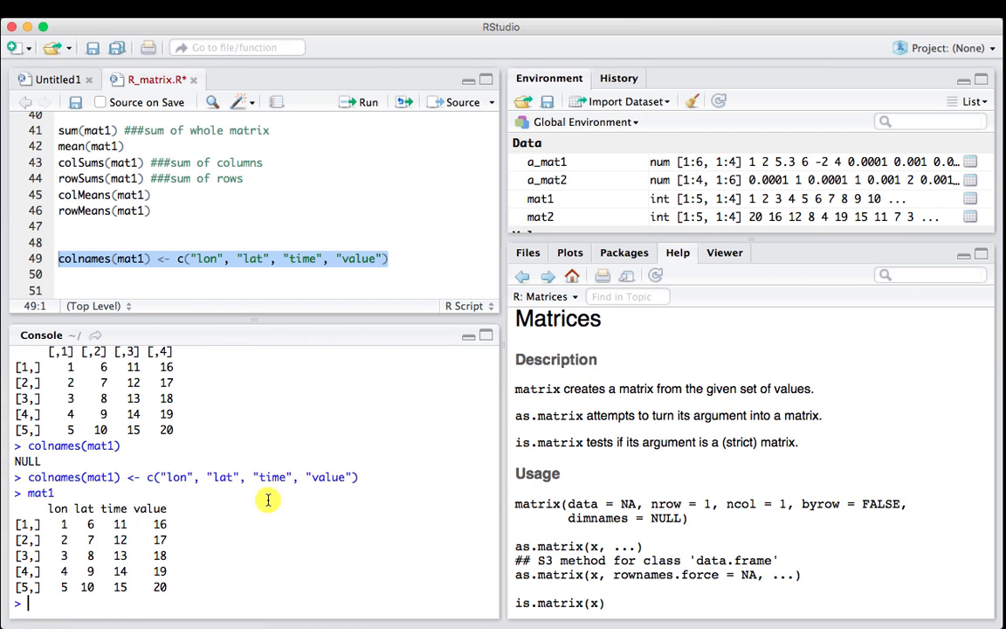
mouse_move(196, 592)
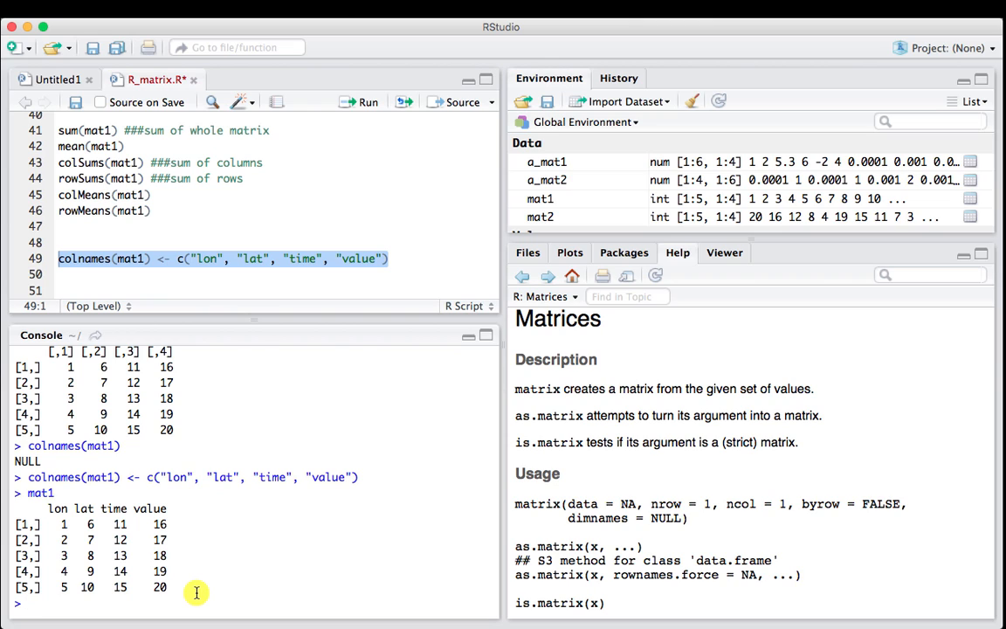